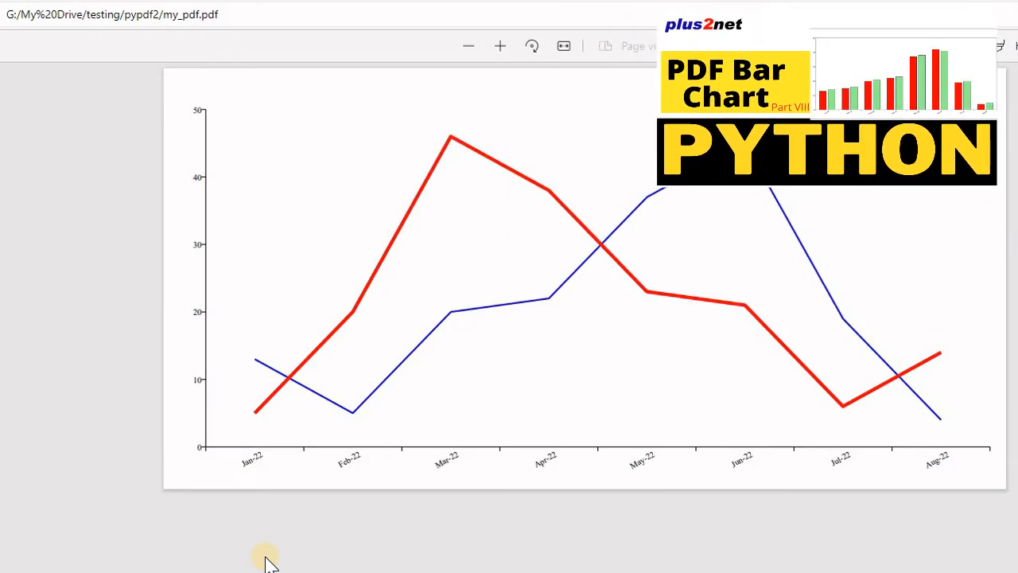
{"action": "mouse_move", "coordinate": [312, 436]}
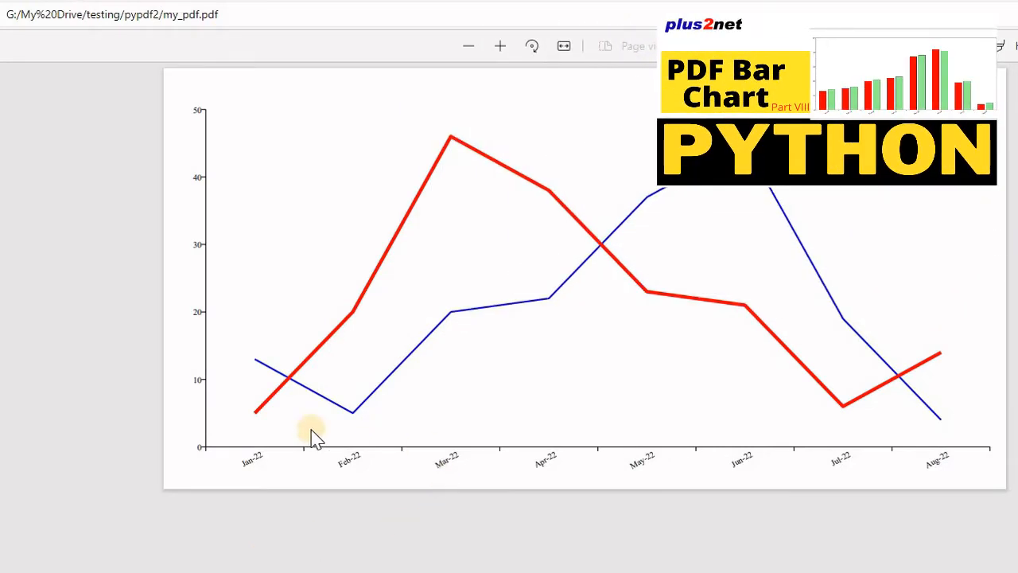
{"action": "mouse_move", "coordinate": [543, 199]}
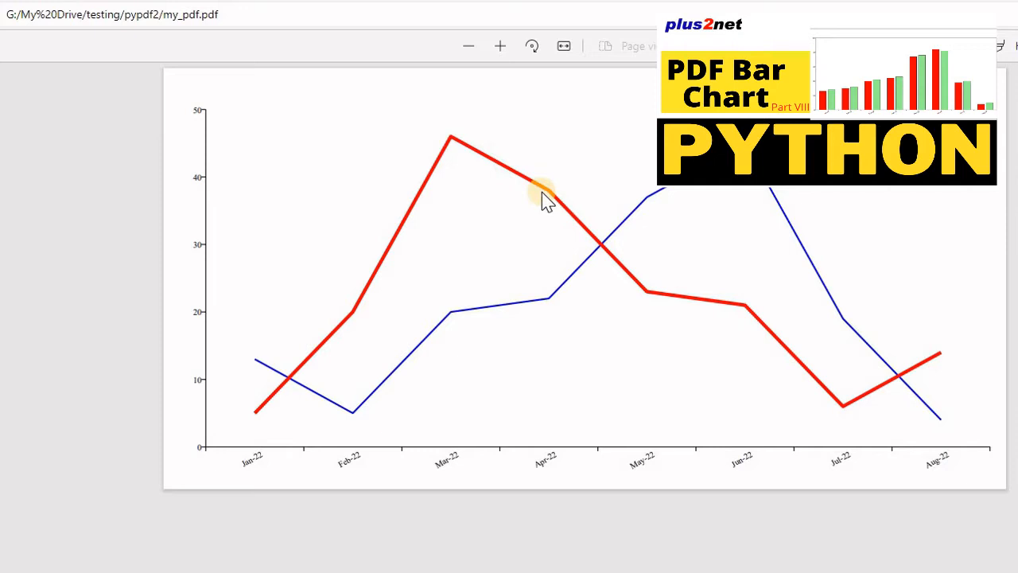
{"action": "mouse_move", "coordinate": [735, 353]}
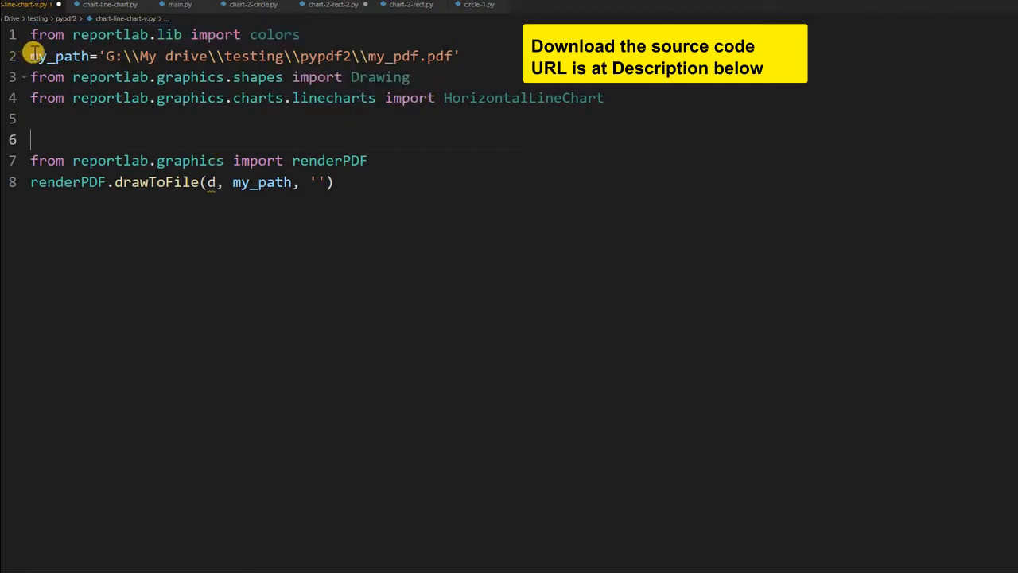
Define the drawing d=Drawing(1000,500) with a '# width, height' comment after checking the my_pdf.pdf save path.
{"action": "double_click", "coordinate": [60, 56]}
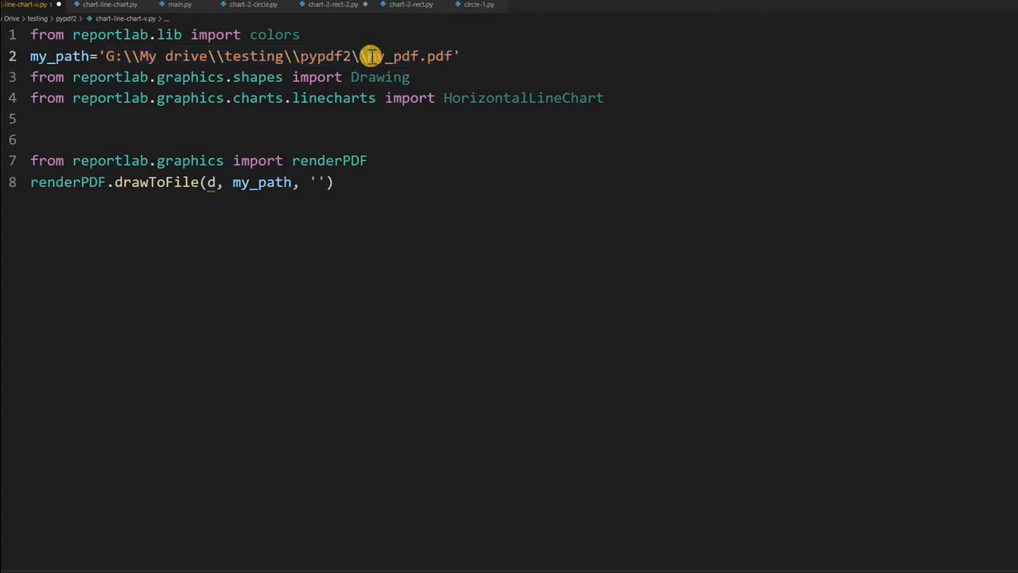
{"action": "double_click", "coordinate": [394, 56]}
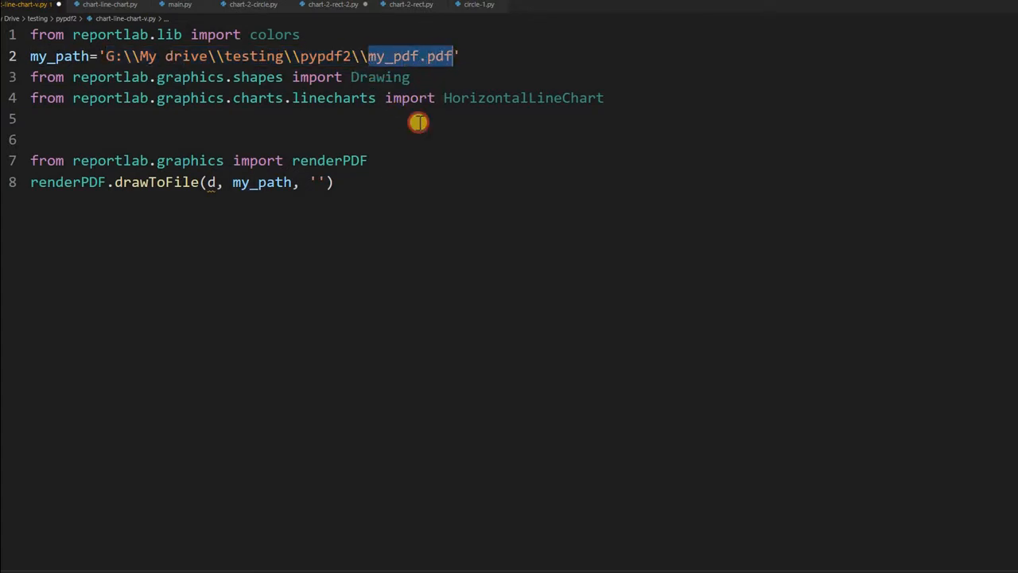
{"action": "mouse_move", "coordinate": [230, 216]}
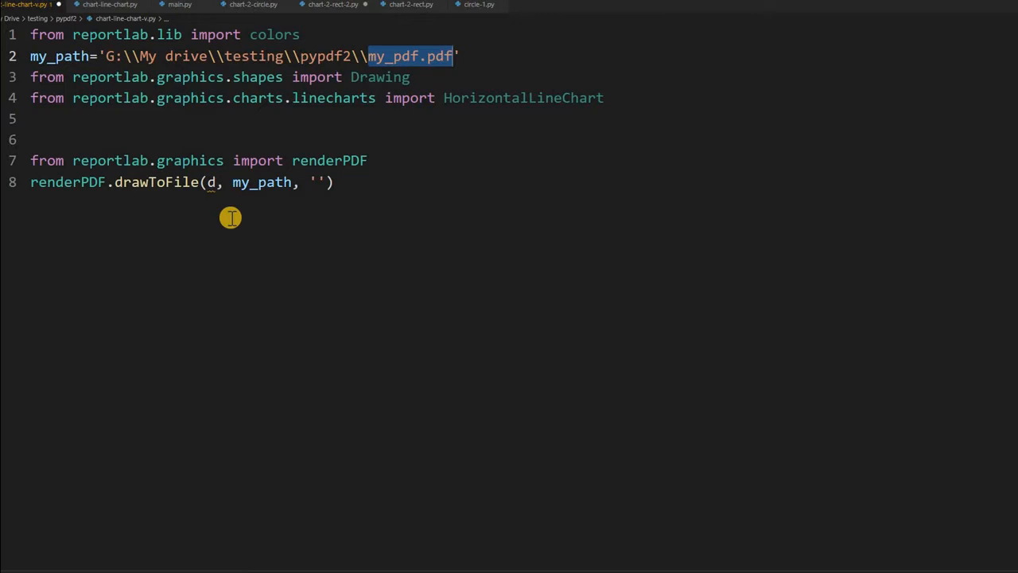
{"action": "mouse_move", "coordinate": [230, 217]}
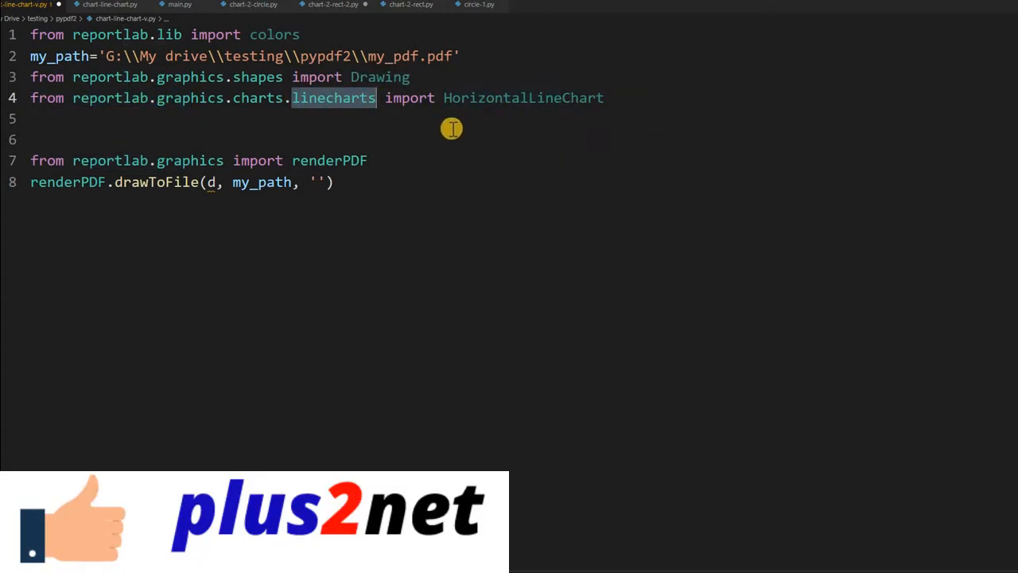
{"action": "mouse_move", "coordinate": [386, 132]}
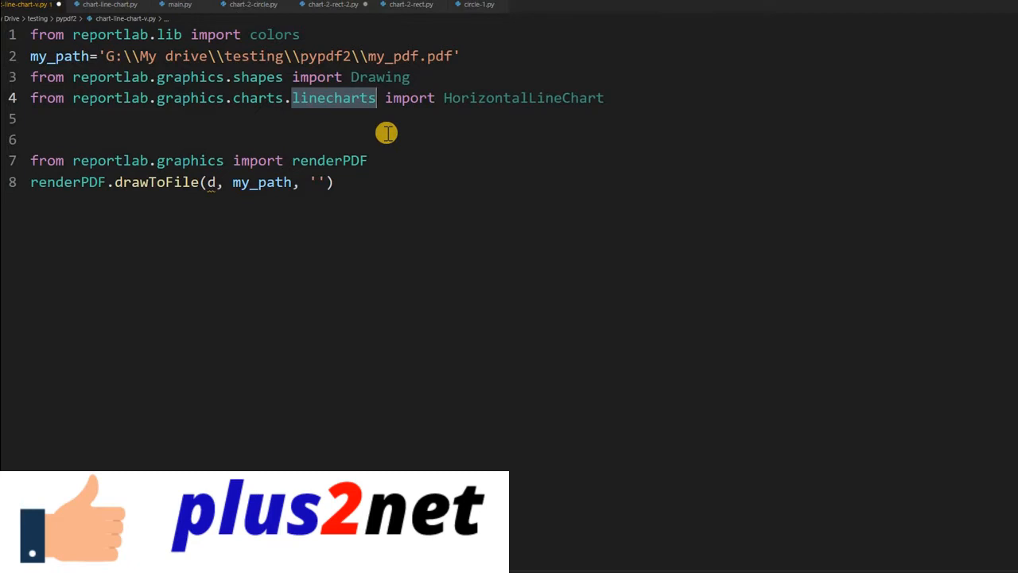
{"action": "mouse_move", "coordinate": [277, 138]}
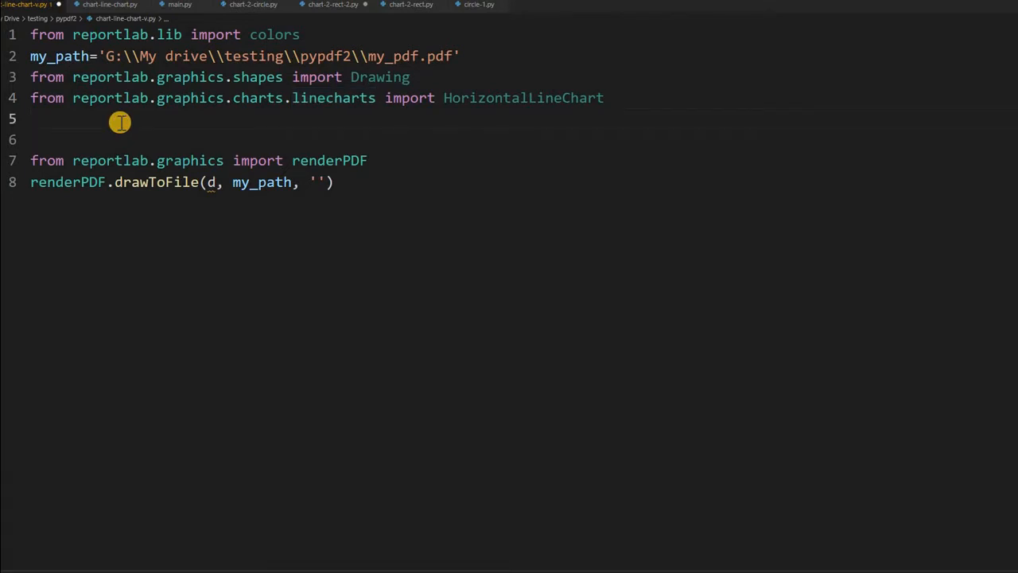
{"action": "type", "text": "d"}
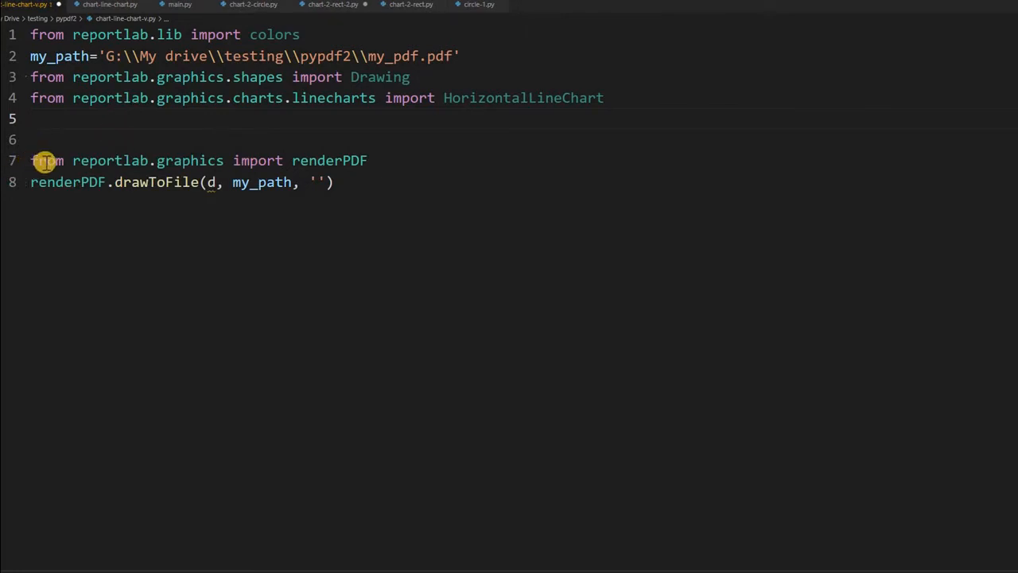
{"action": "mouse_move", "coordinate": [226, 190]}
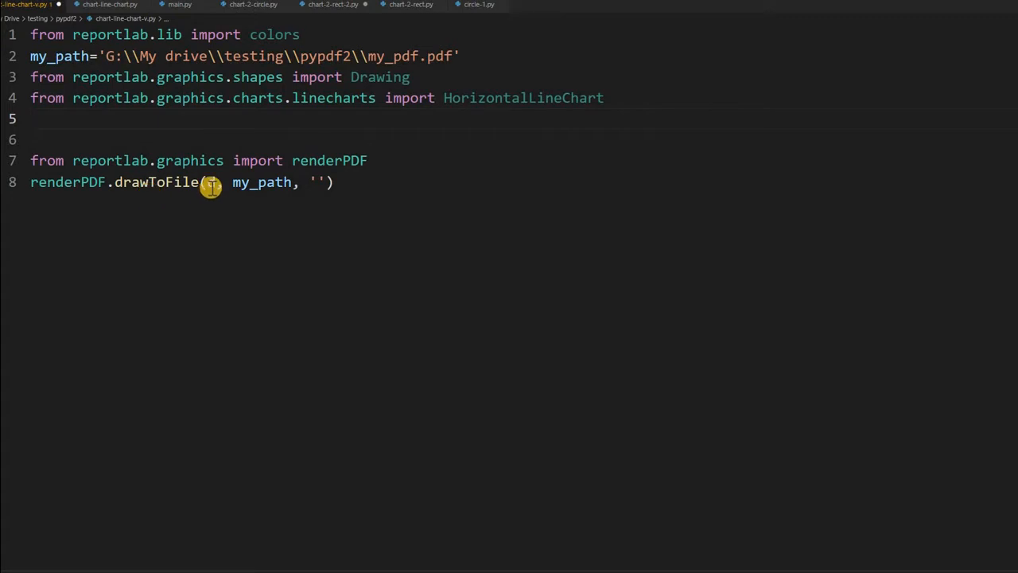
{"action": "mouse_move", "coordinate": [204, 181]}
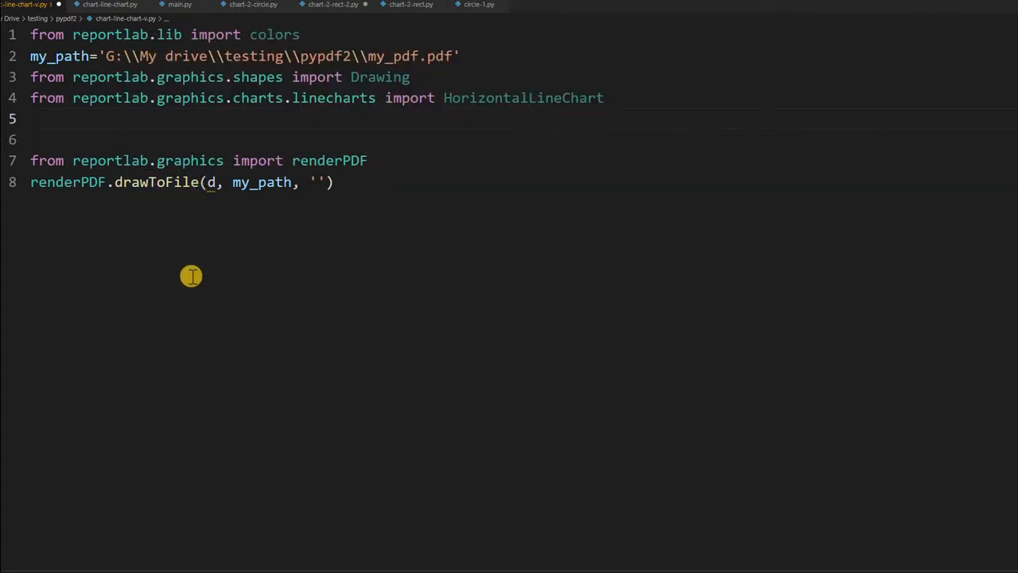
{"action": "mouse_move", "coordinate": [136, 169]}
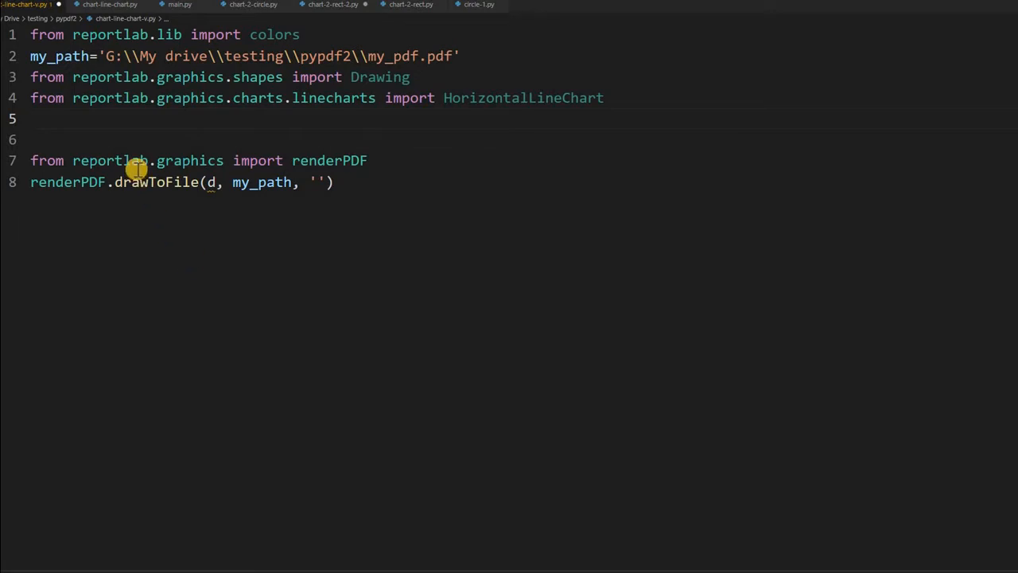
{"action": "mouse_move", "coordinate": [159, 229]}
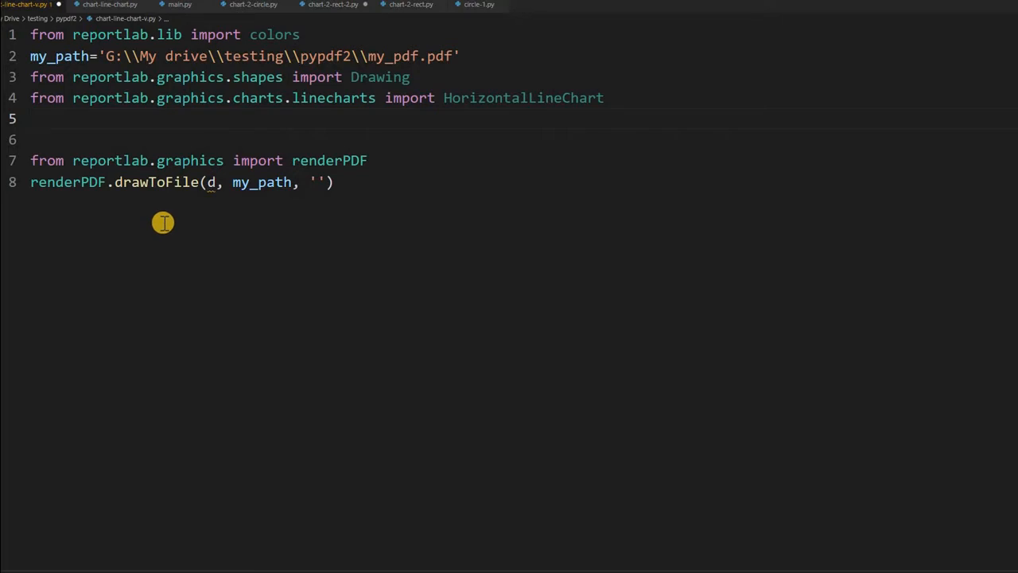
{"action": "mouse_move", "coordinate": [169, 213]}
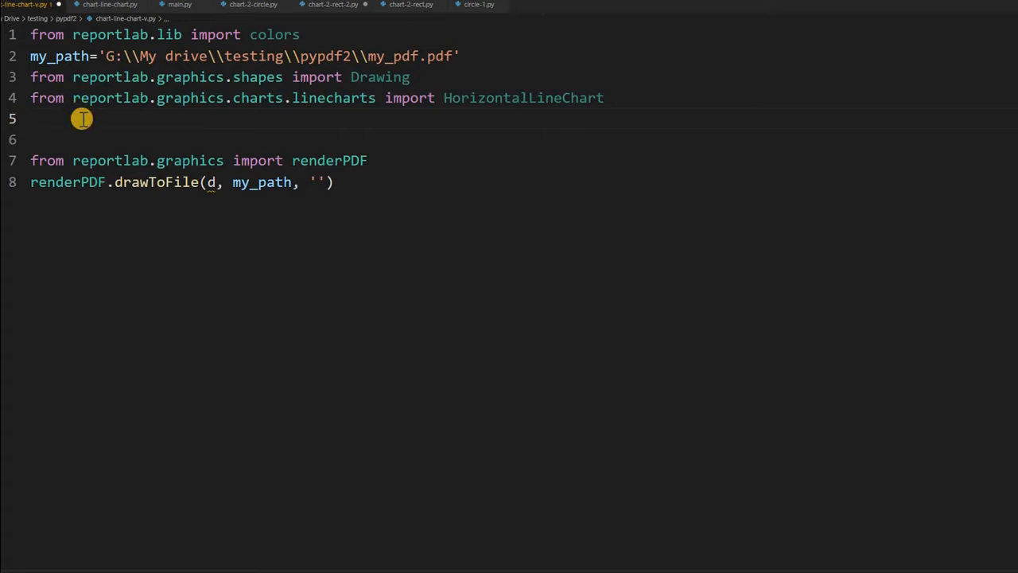
{"action": "type", "text": "d"}
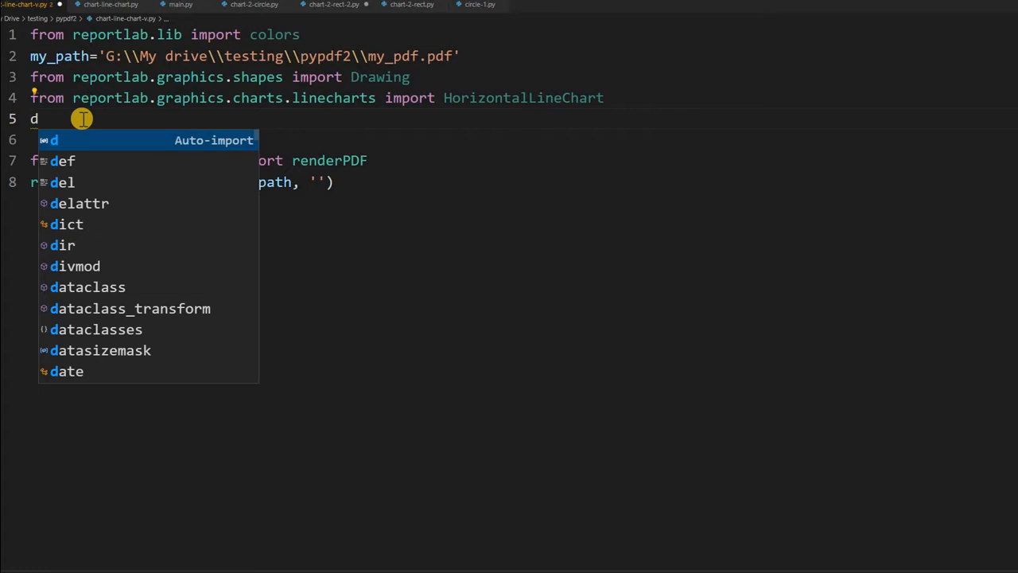
{"action": "type", "text": "=Drawing("}
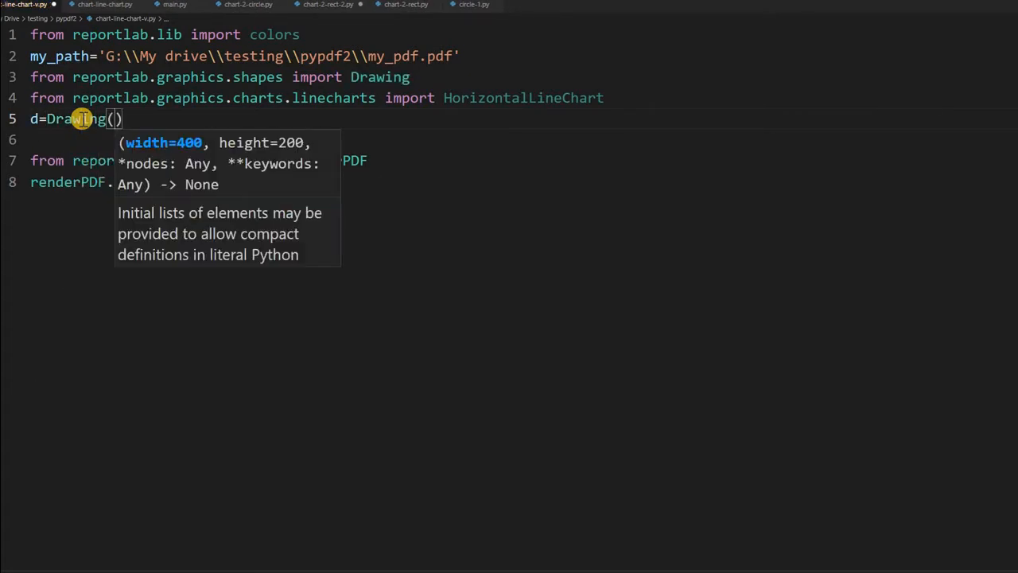
{"action": "type", "text": "100"}
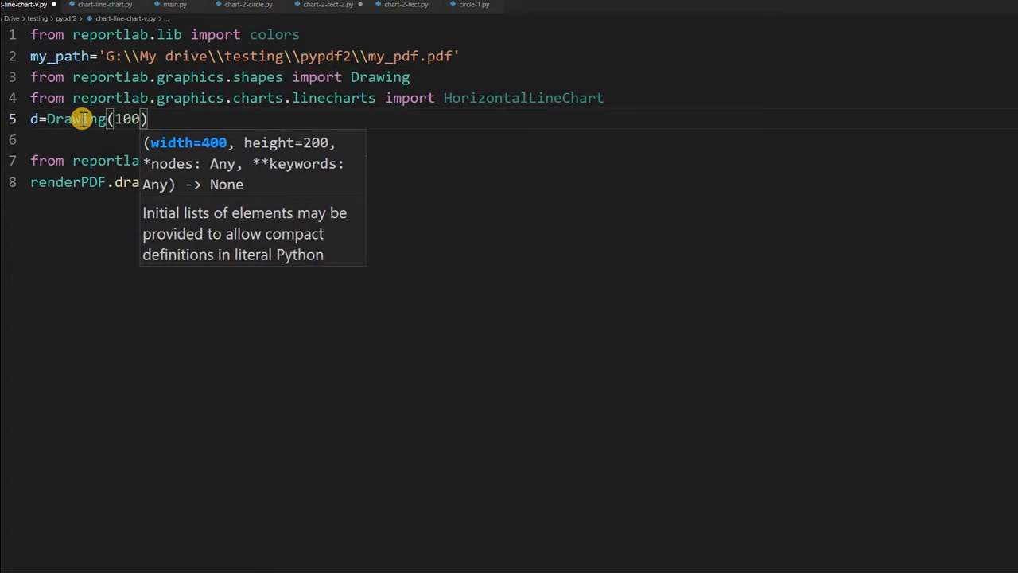
{"action": "type", "text": "0"}
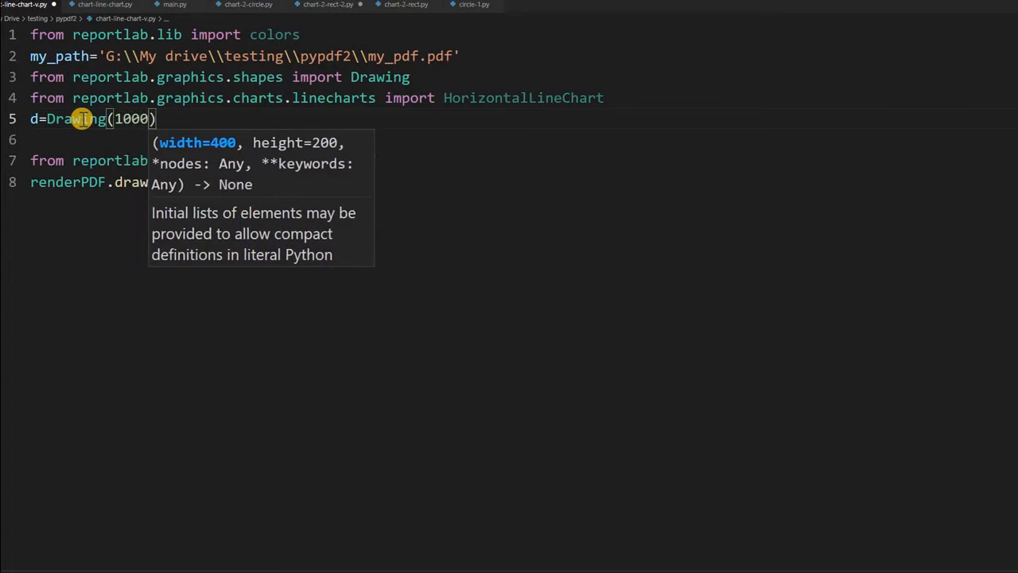
{"action": "type", "text": ","}
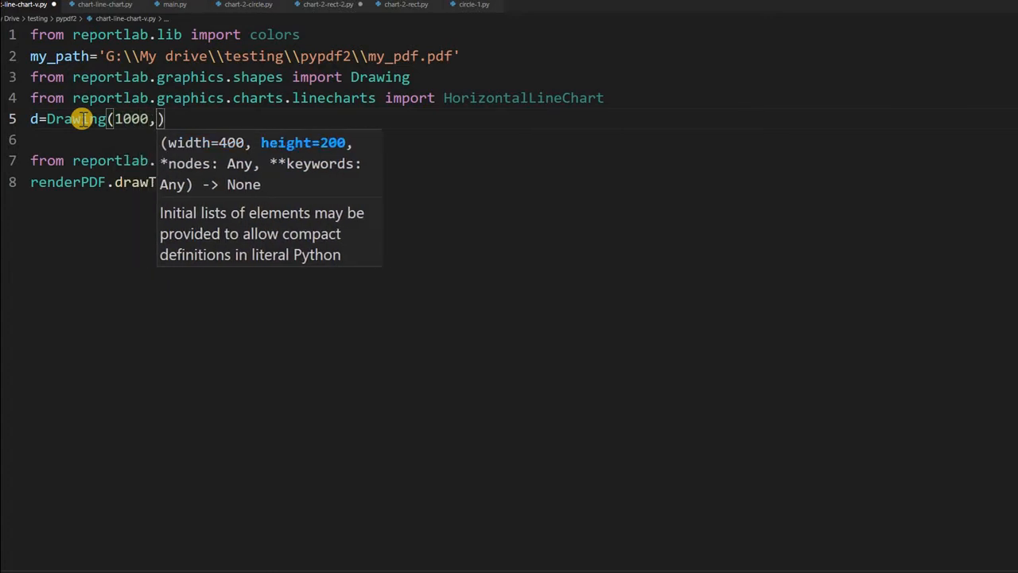
{"action": "type", "text": "500"}
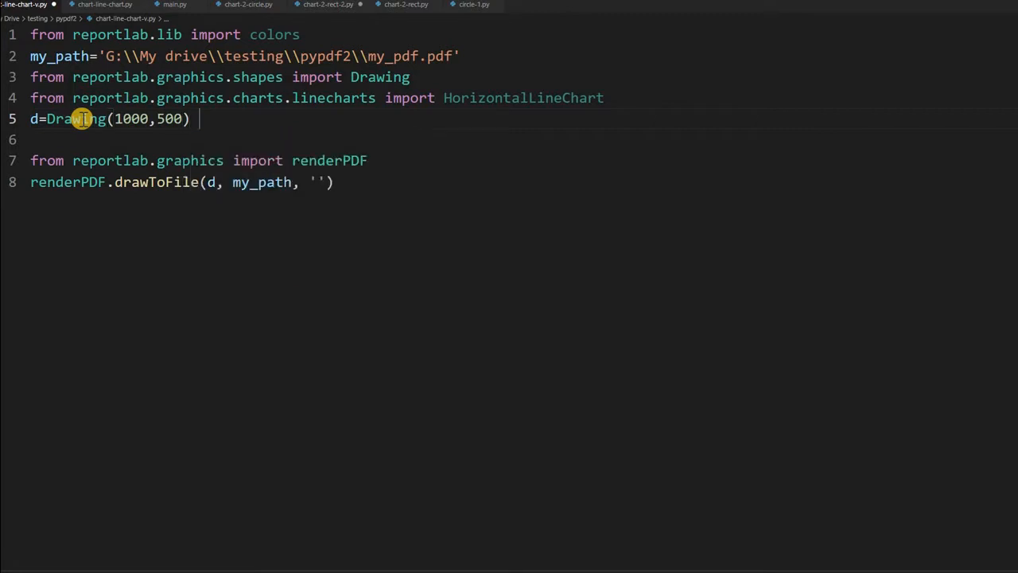
{"action": "type", "text": "# width"}
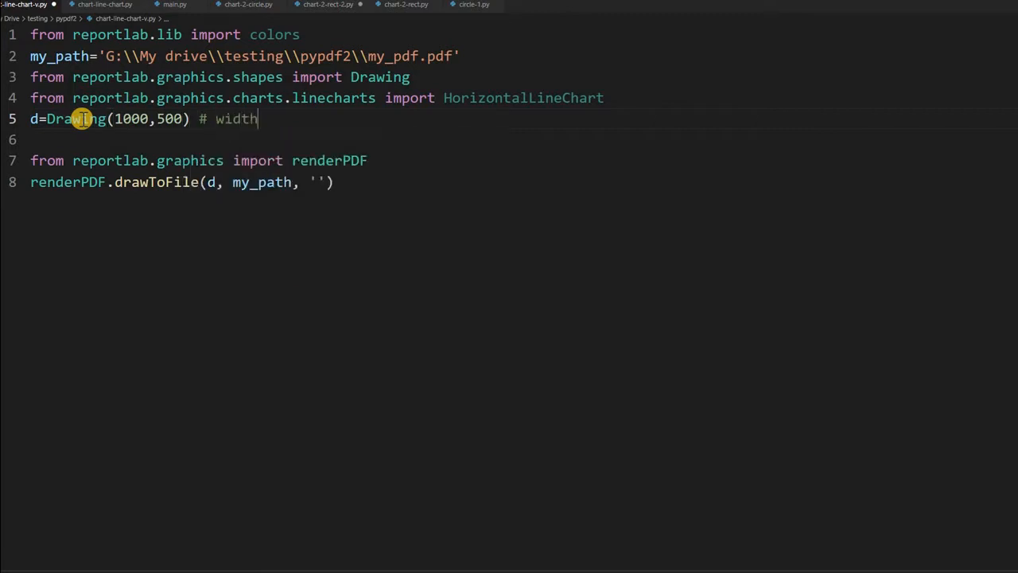
{"action": "type", "text": ", height"}
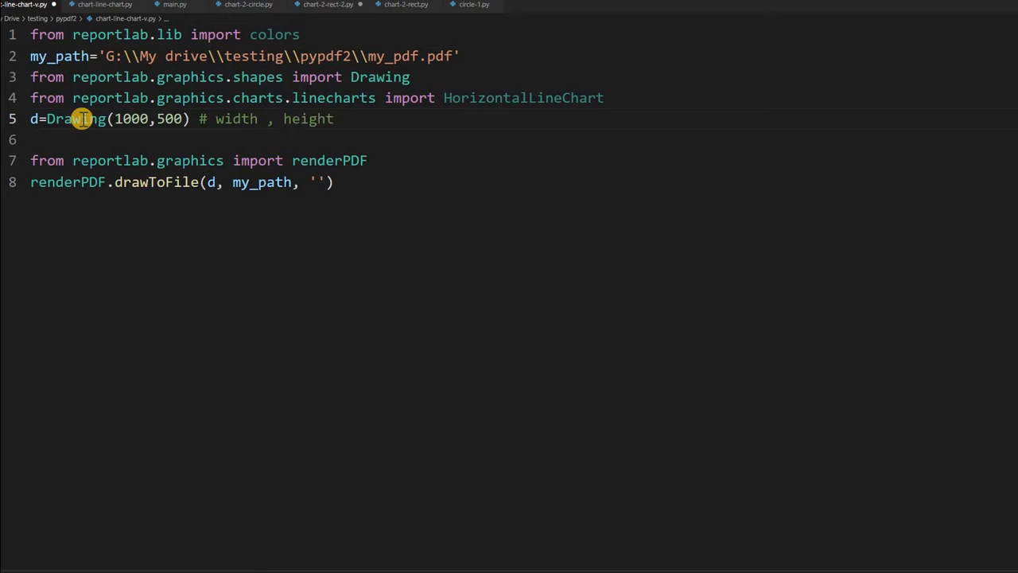
Add lc=HorizontalLineChart() on a new line below the Drawing.
{"action": "key", "text": "enter"}
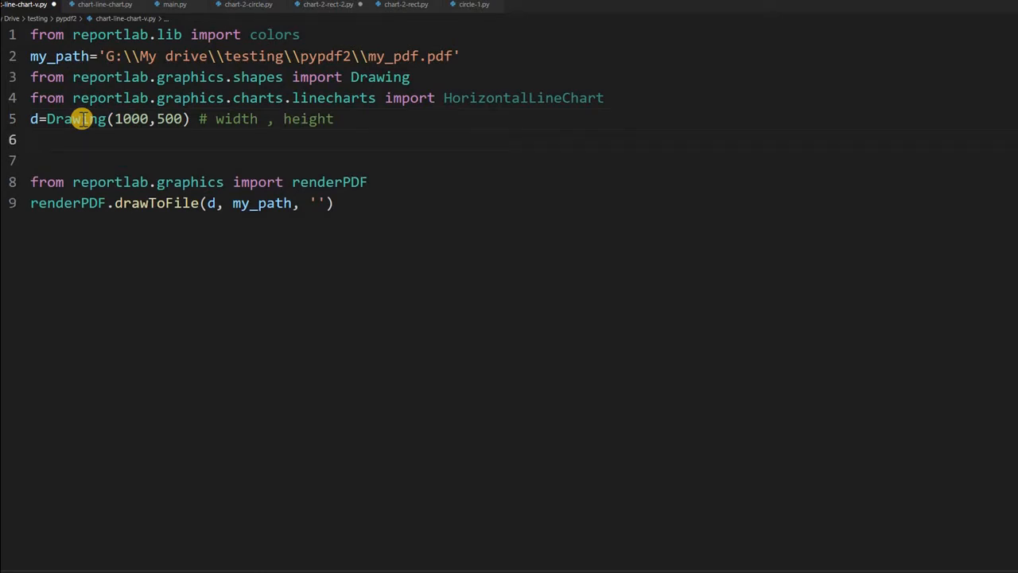
{"action": "type", "text": "lc=HorizontalLineChart"}
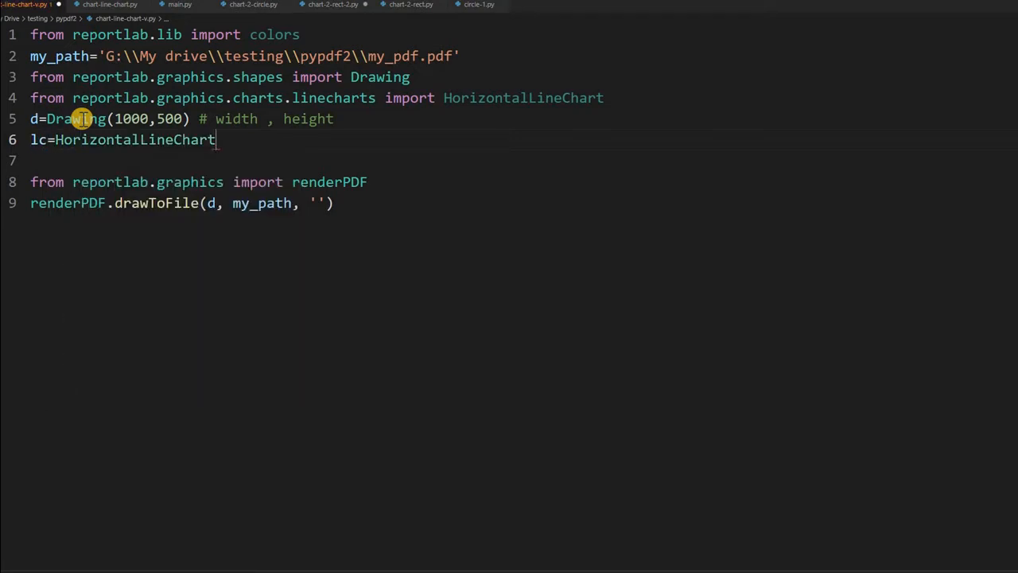
{"action": "type", "text": "()"}
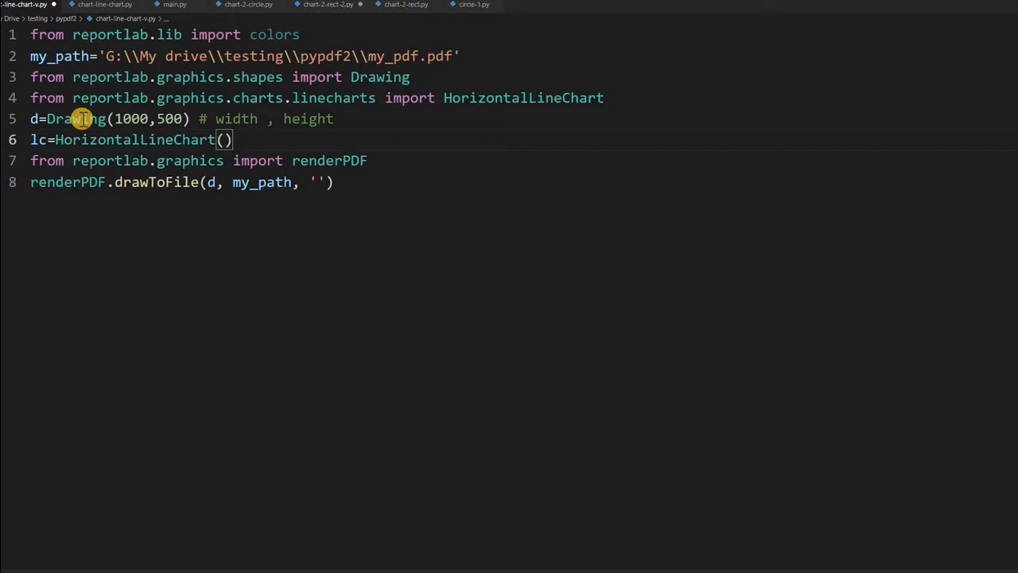
Paste the data series and lc settings block (x, y, size, valueAxis, angled month labels, d.add) and review it.
{"action": "key", "text": "enter"}
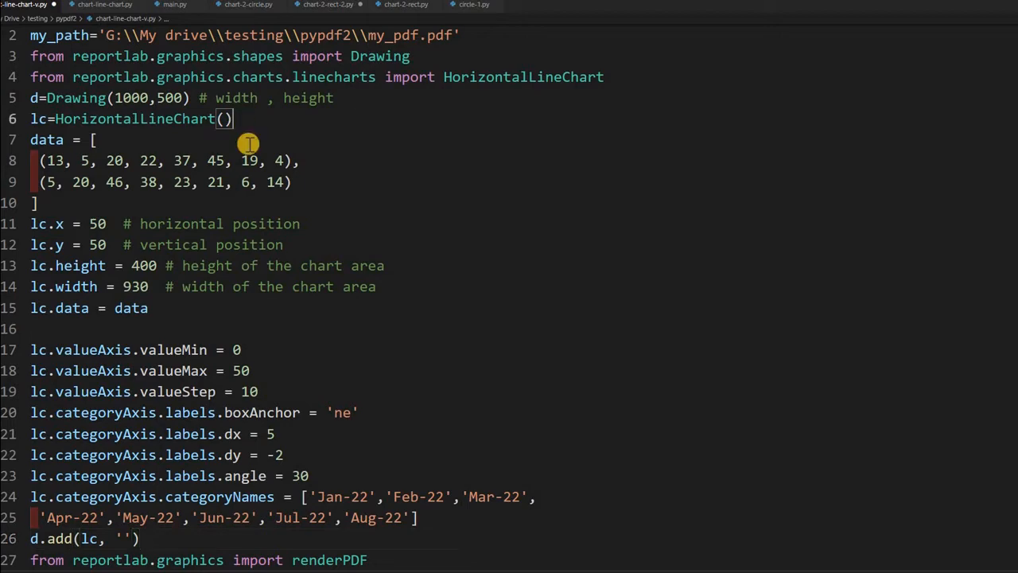
{"action": "key", "text": "enter"}
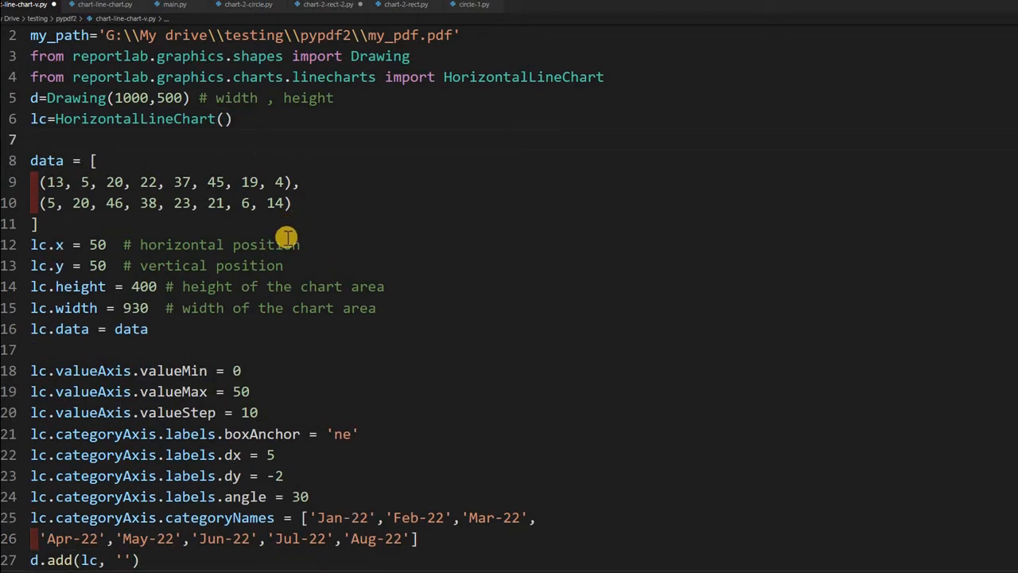
{"action": "scroll", "scroll_direction": "down", "scroll_amount": 3}
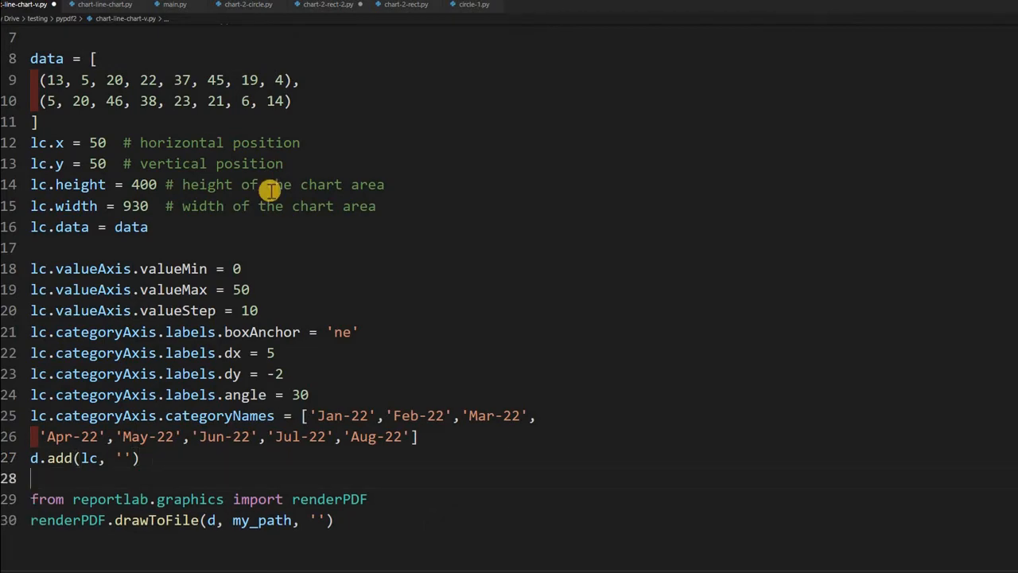
{"action": "scroll", "scroll_direction": "up", "scroll_amount": 3}
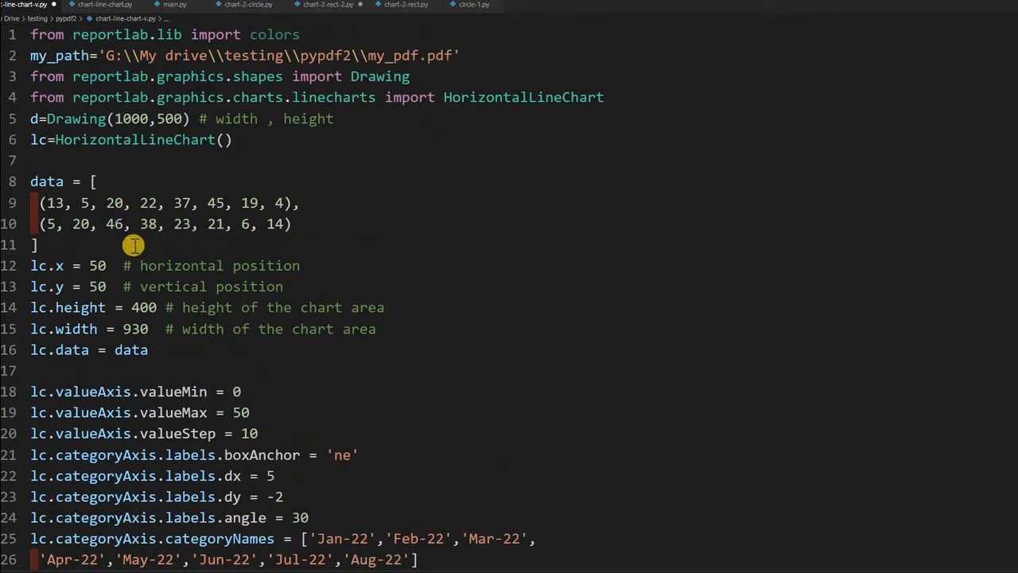
{"action": "scroll", "scroll_direction": "down", "scroll_amount": 3}
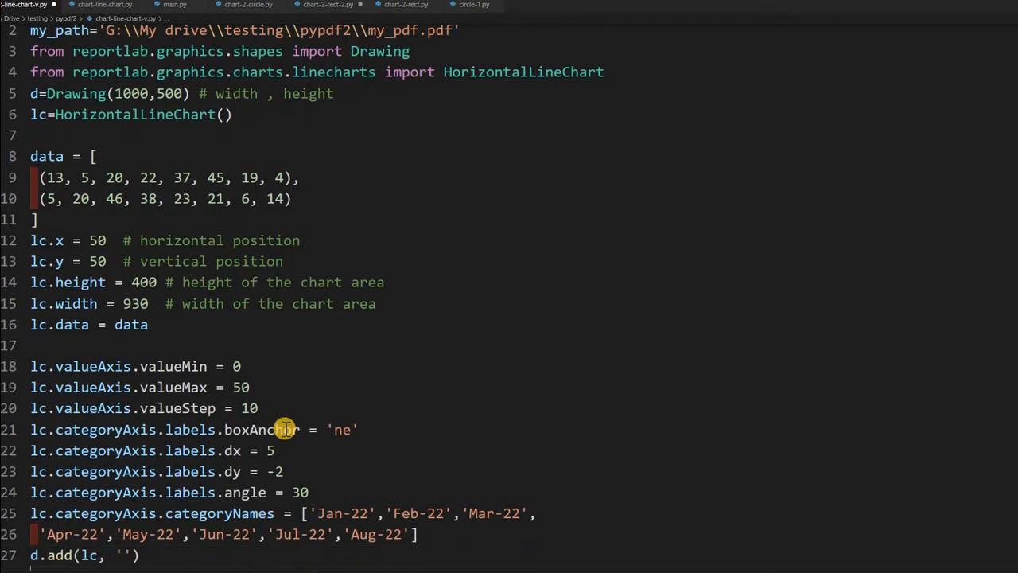
{"action": "mouse_move", "coordinate": [284, 430]}
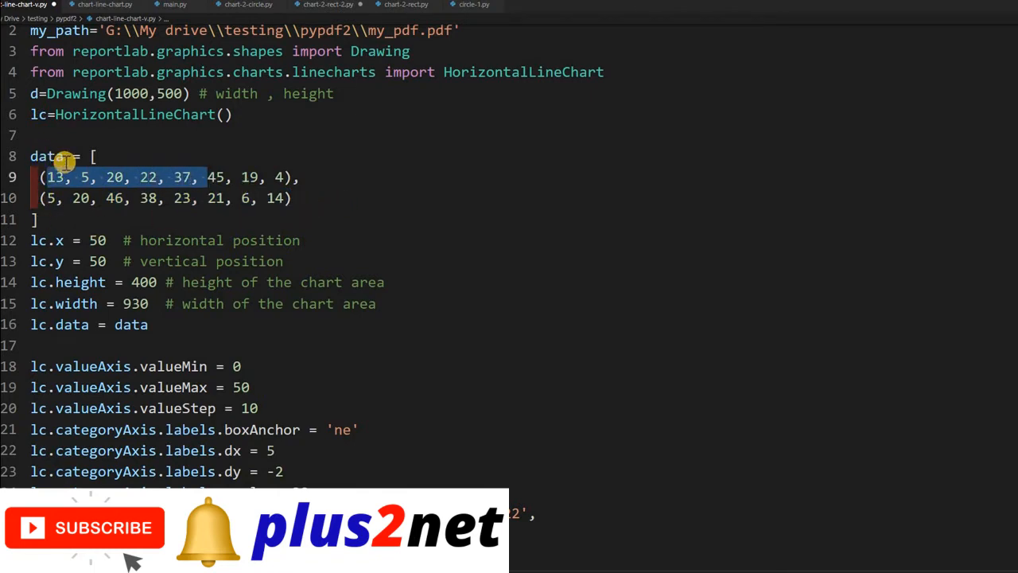
{"action": "mouse_move", "coordinate": [35, 241]}
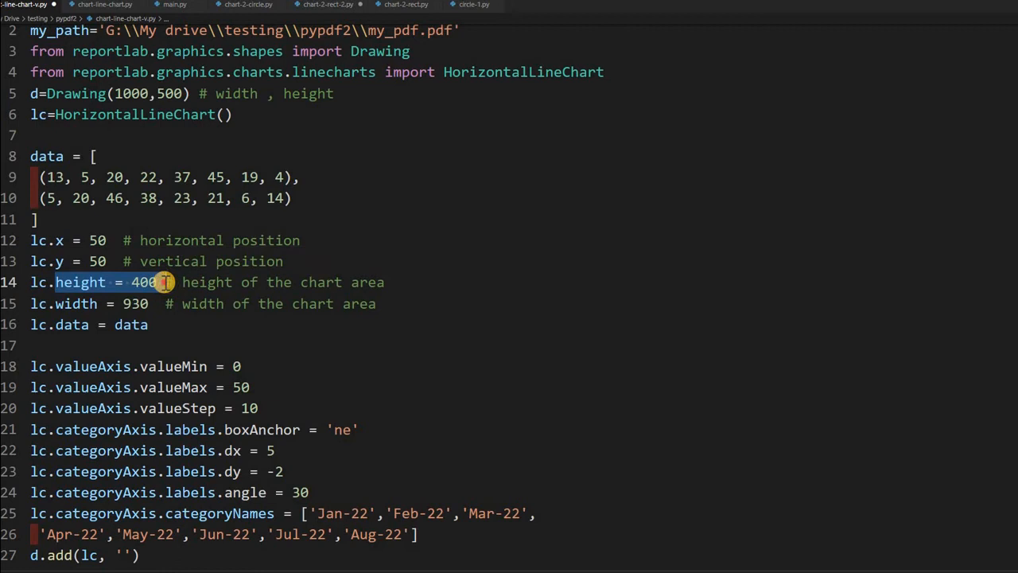
{"action": "mouse_move", "coordinate": [168, 94]}
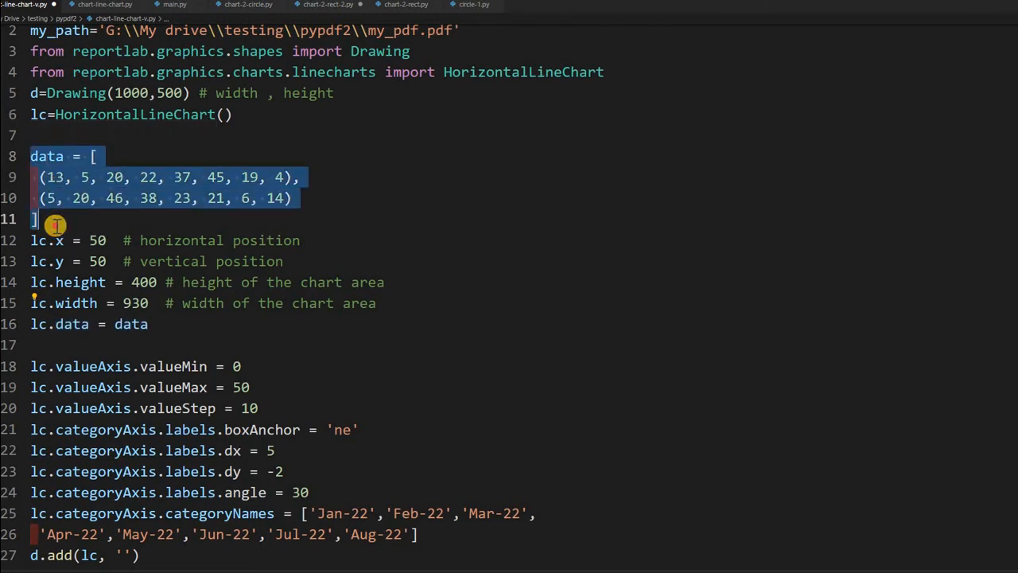
{"action": "scroll", "scroll_direction": "down", "scroll_amount": 3}
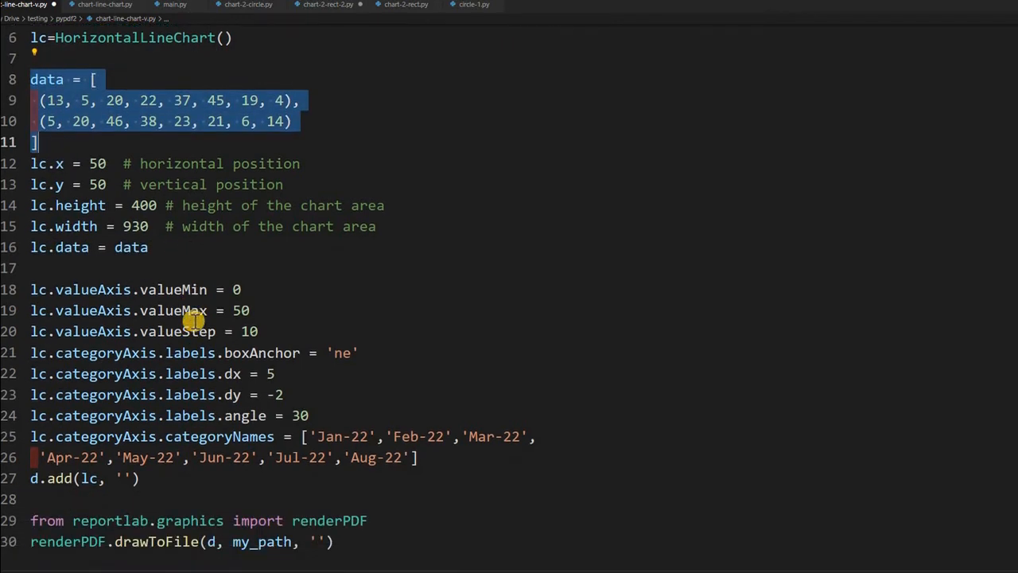
{"action": "scroll", "scroll_direction": "down", "scroll_amount": 3}
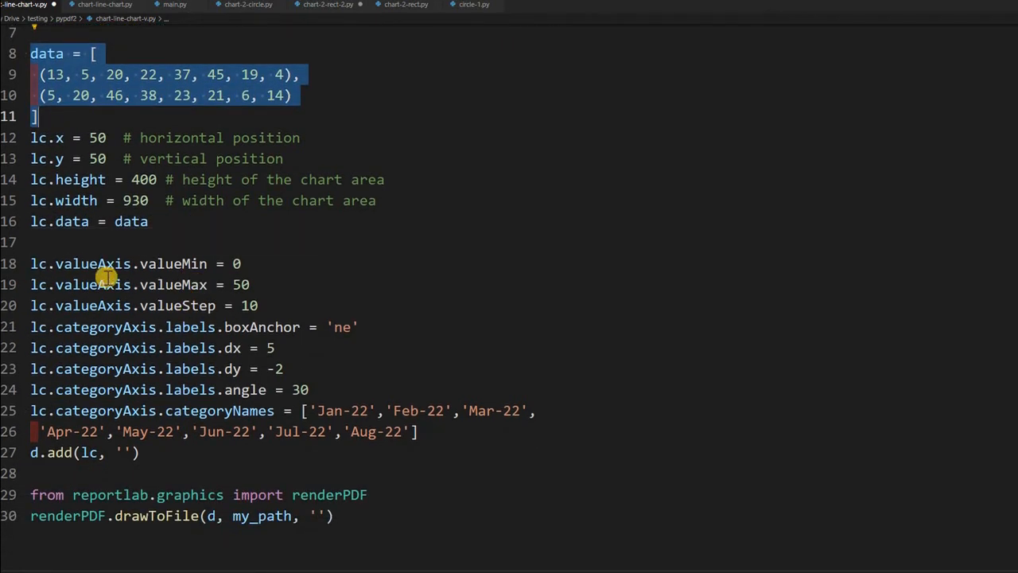
{"action": "mouse_move", "coordinate": [381, 271]}
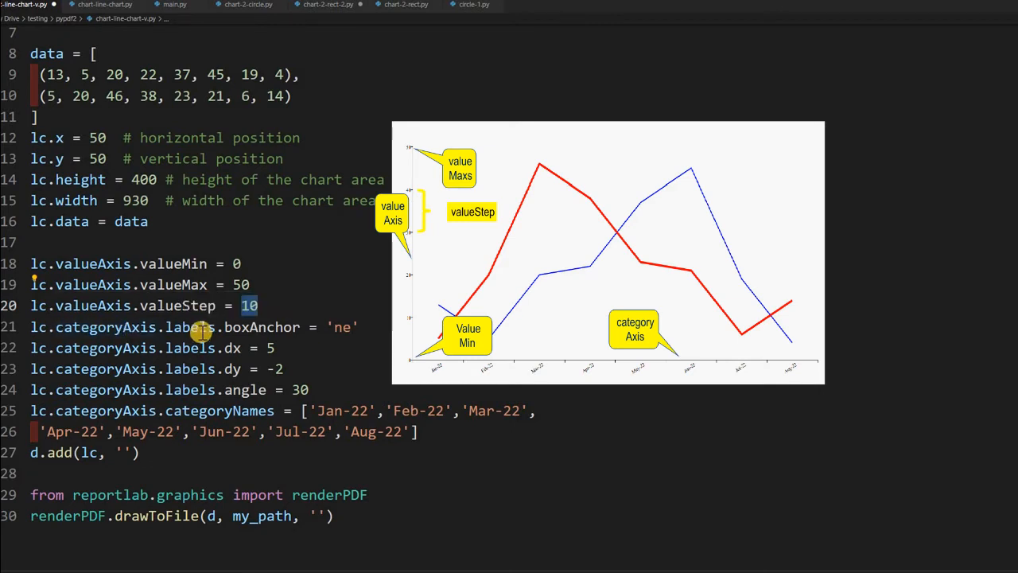
{"action": "mouse_move", "coordinate": [205, 369]}
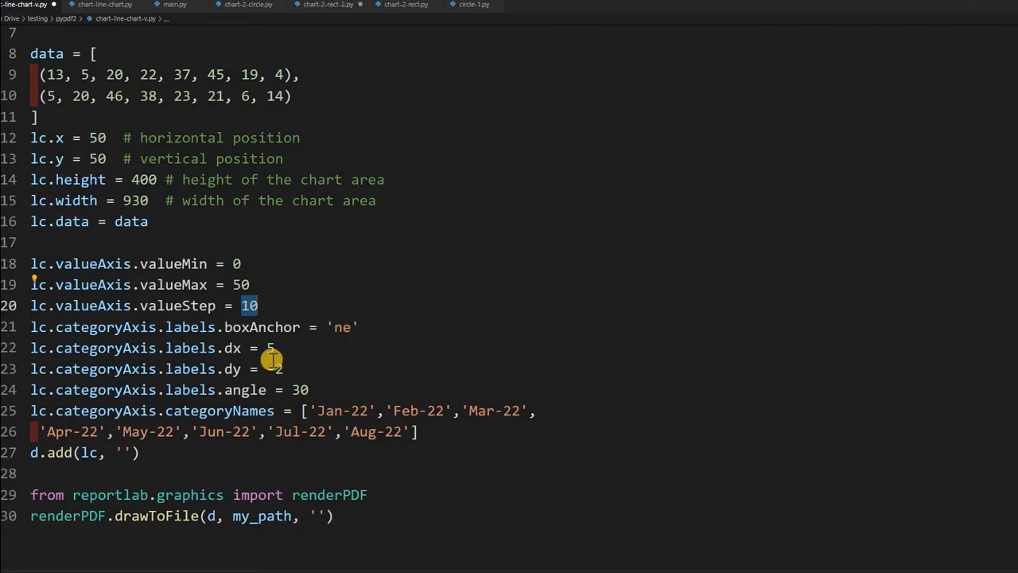
{"action": "mouse_move", "coordinate": [518, 353]}
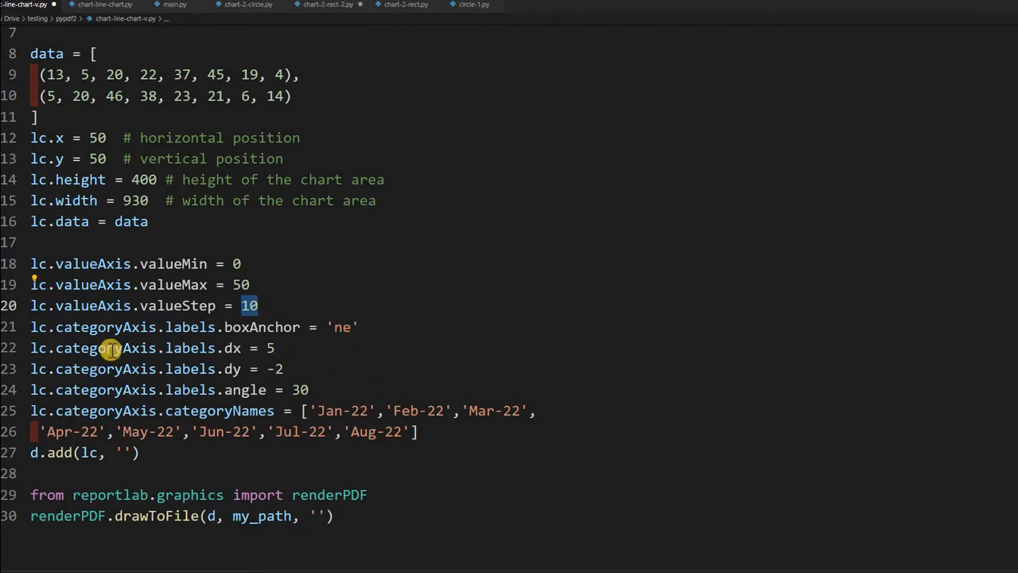
{"action": "mouse_move", "coordinate": [291, 347]}
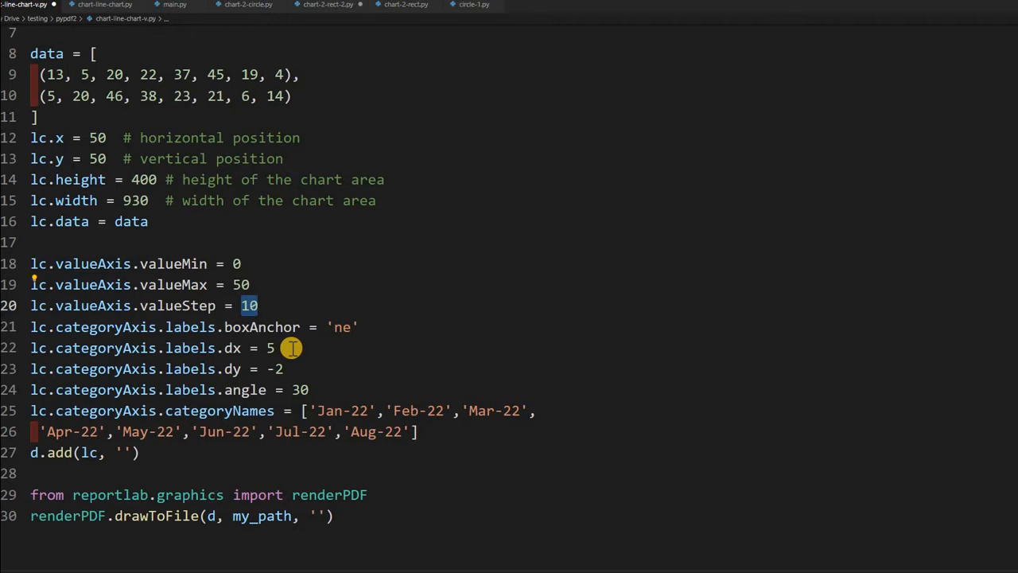
{"action": "mouse_move", "coordinate": [306, 397]}
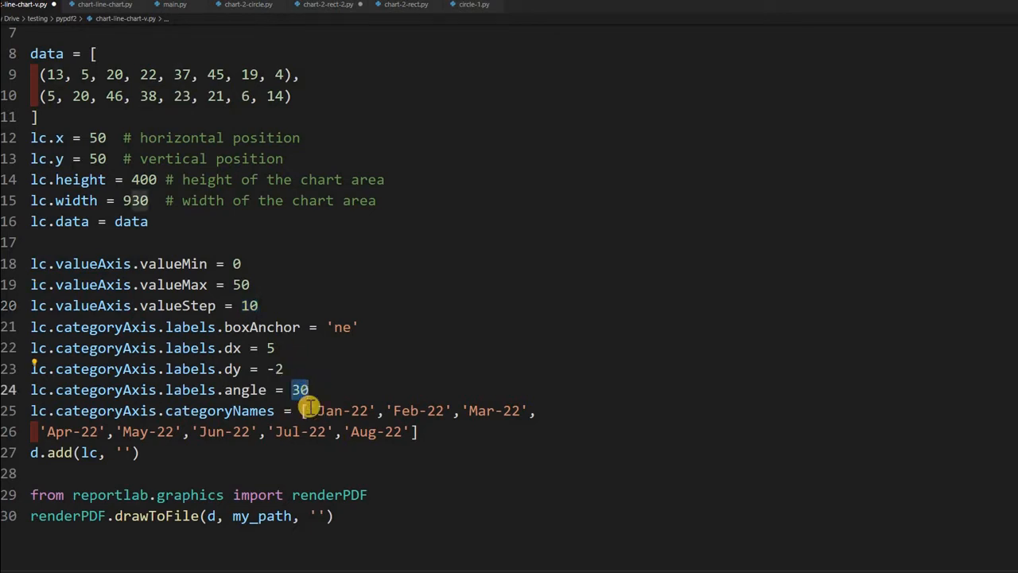
{"action": "double_click", "coordinate": [342, 410]}
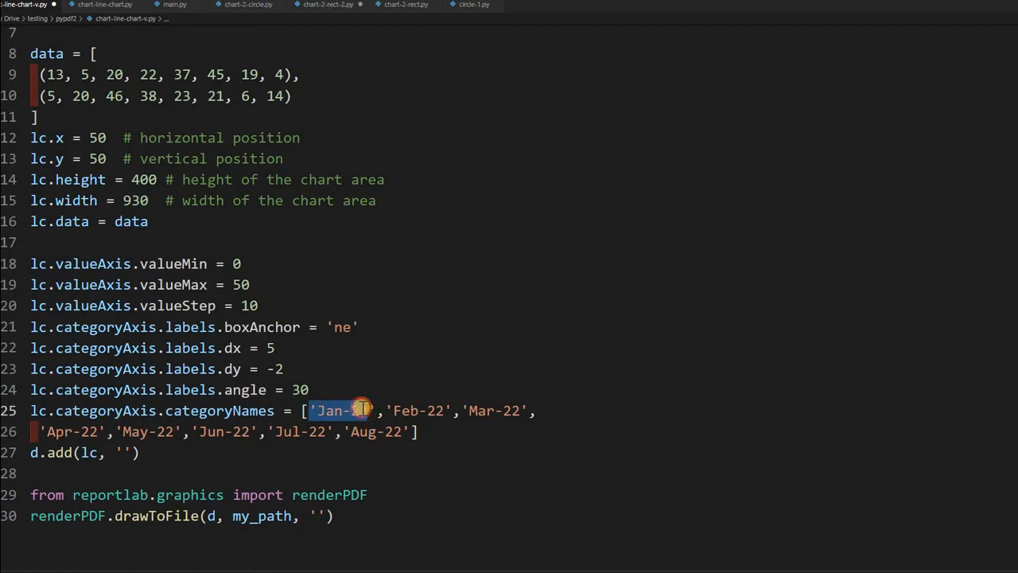
{"action": "mouse_move", "coordinate": [360, 400]}
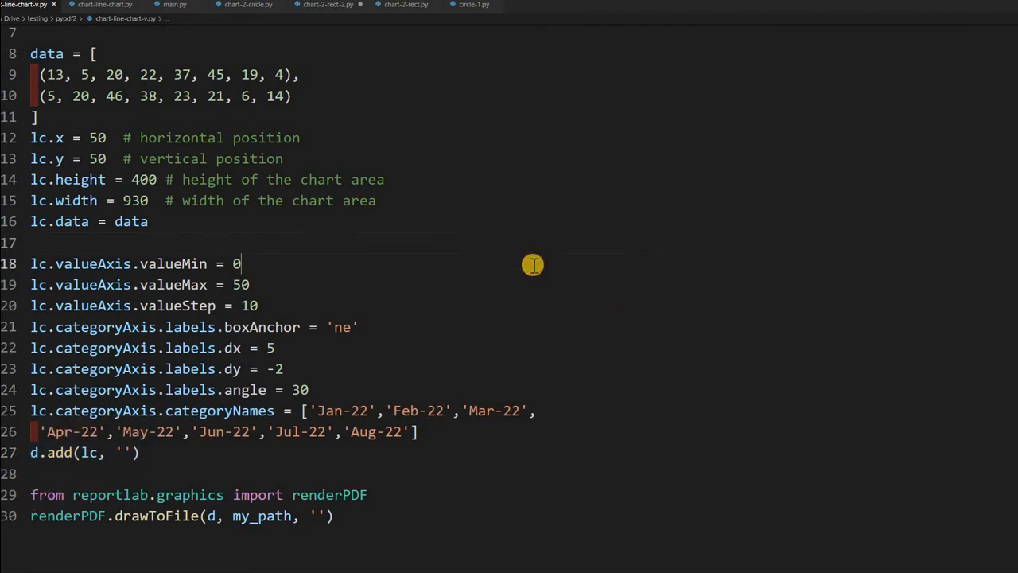
{"action": "mouse_move", "coordinate": [533, 264]}
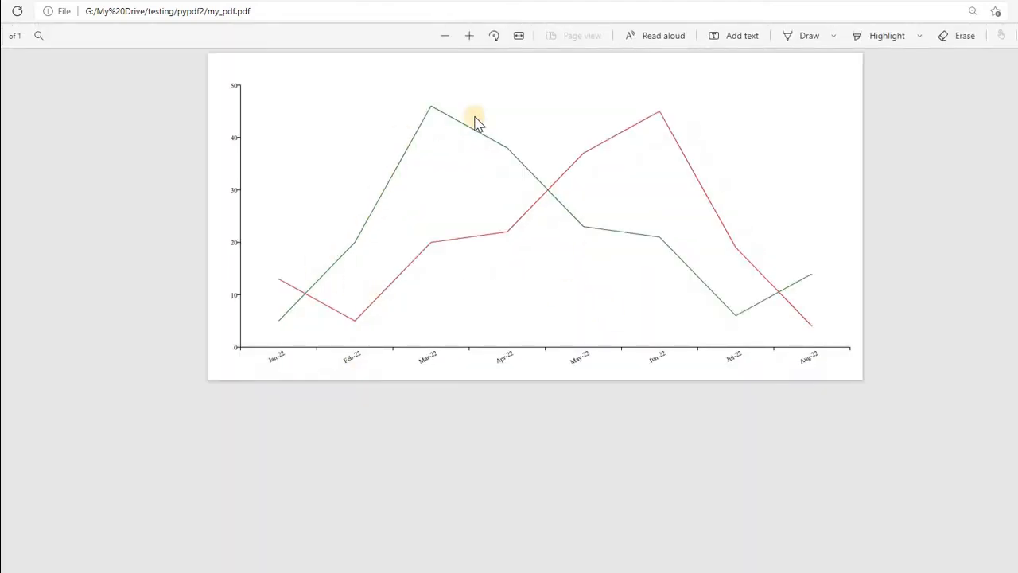
{"action": "mouse_move", "coordinate": [420, 261]}
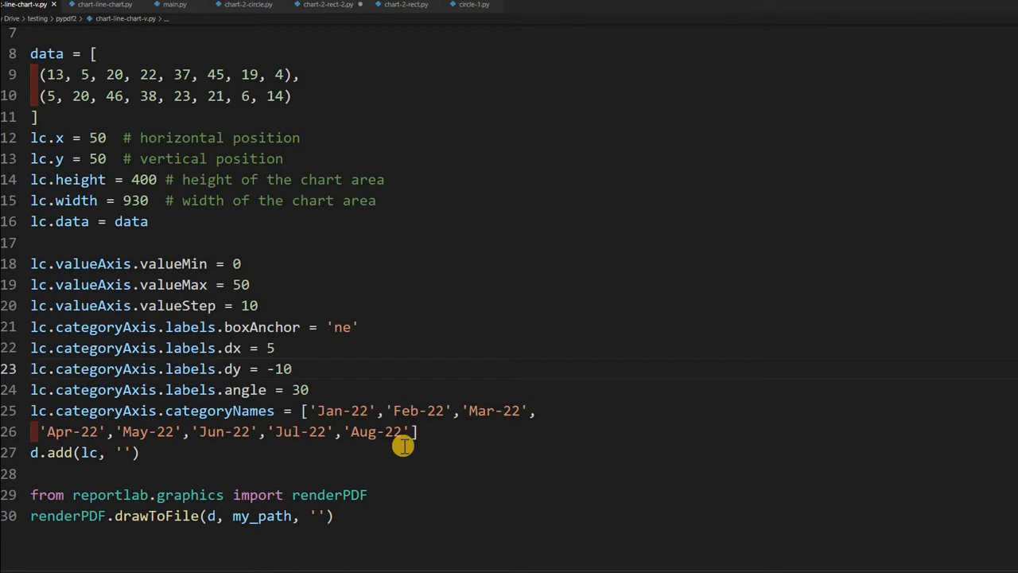
{"action": "mouse_move", "coordinate": [404, 446]}
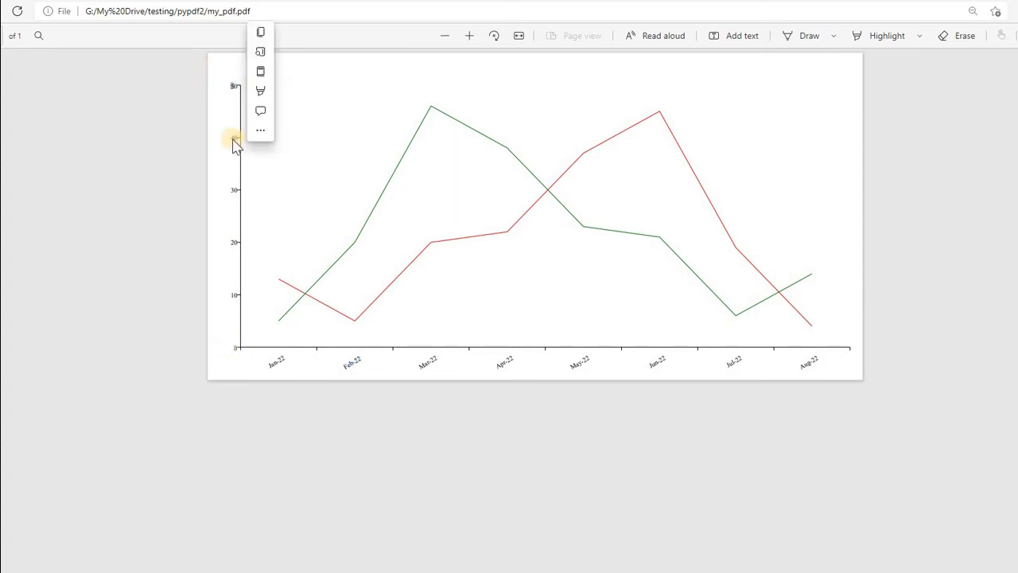
{"action": "mouse_move", "coordinate": [315, 305]}
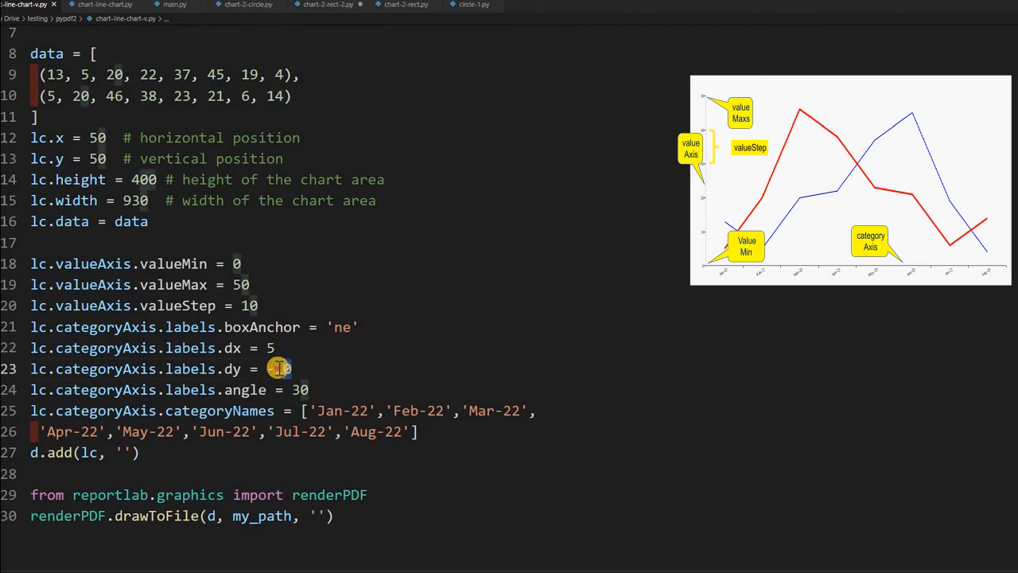
Change the month labels' dy value from -10 to -2.
{"action": "type", "text": "-2"}
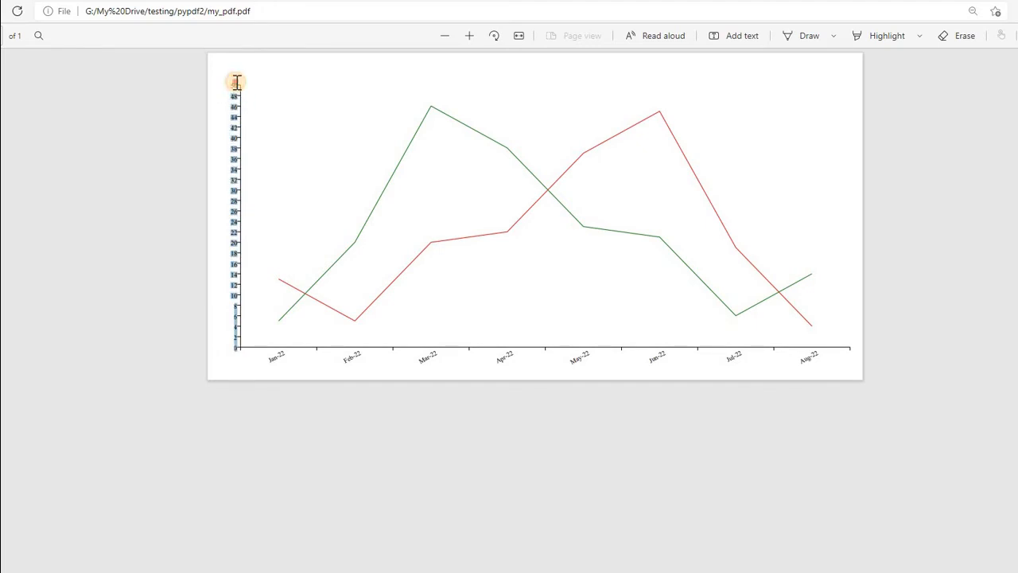
{"action": "mouse_move", "coordinate": [310, 99]}
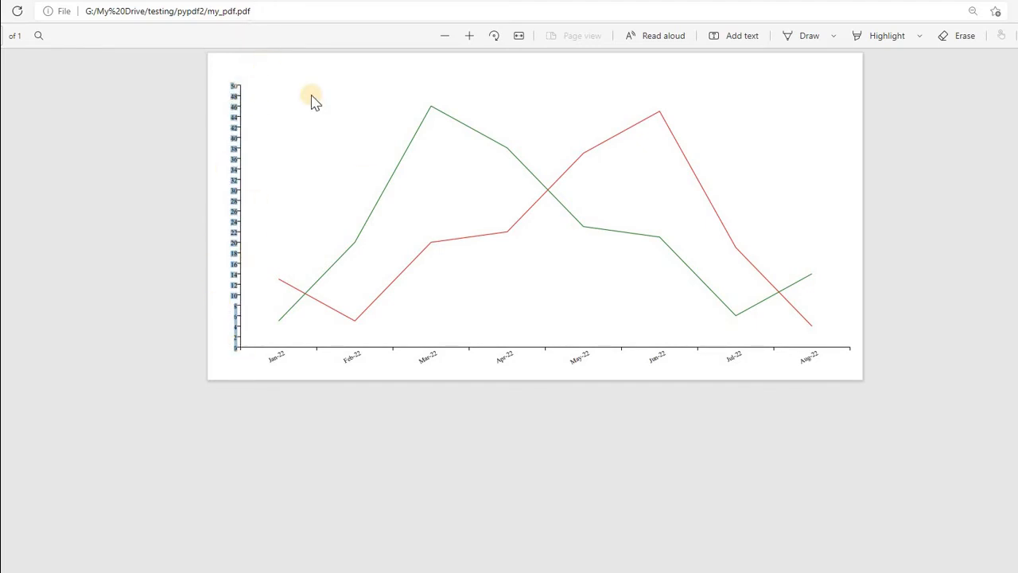
{"action": "mouse_move", "coordinate": [385, 449]}
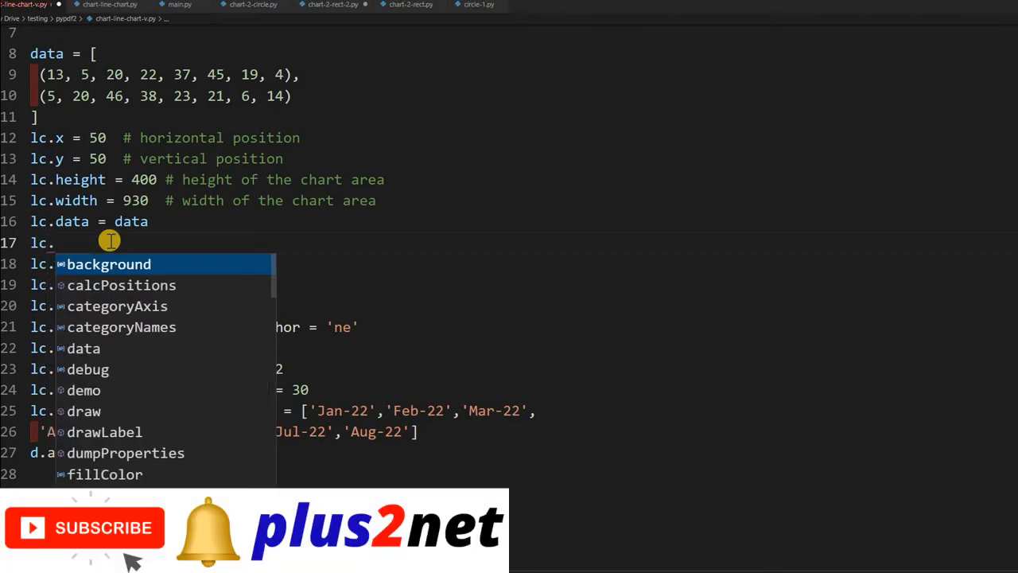
Add lc.lines[0].strokeWidth=2 and lc.lines[1].strokeWidth=4 below lc.data.
{"action": "type", "text": "lines["}
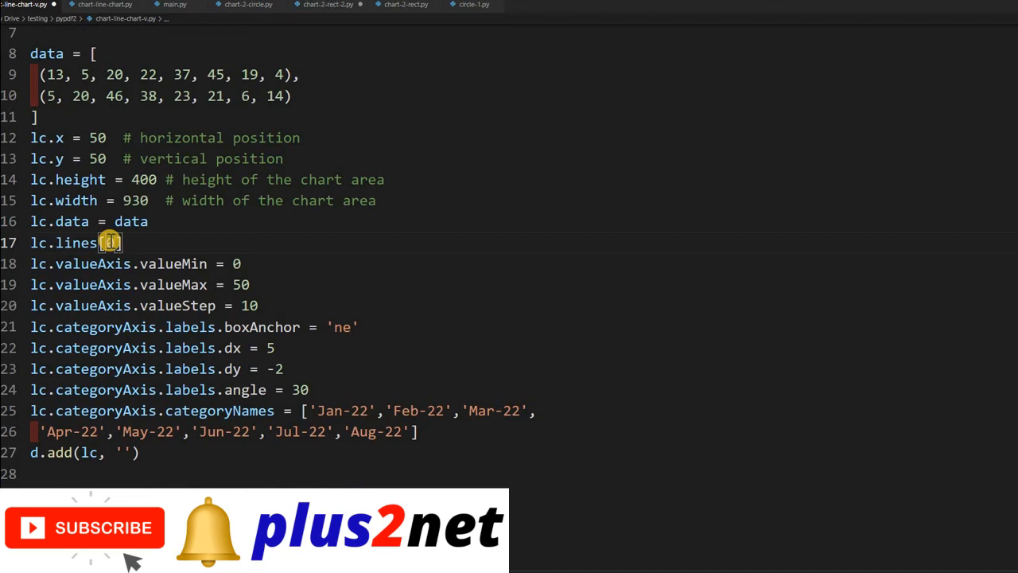
{"action": "type", "text": ".strokeWidth"}
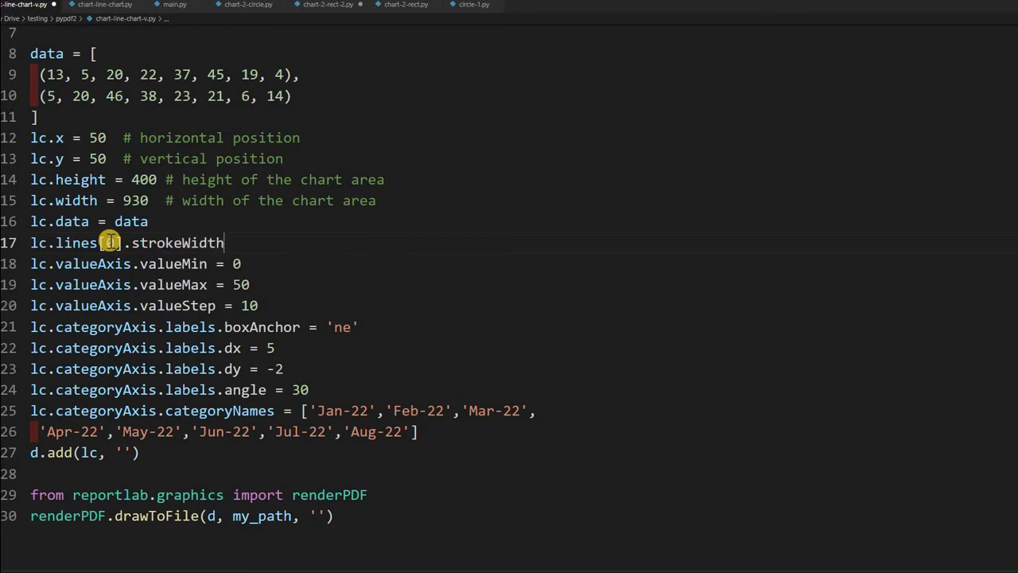
{"action": "type", "text": "=2"}
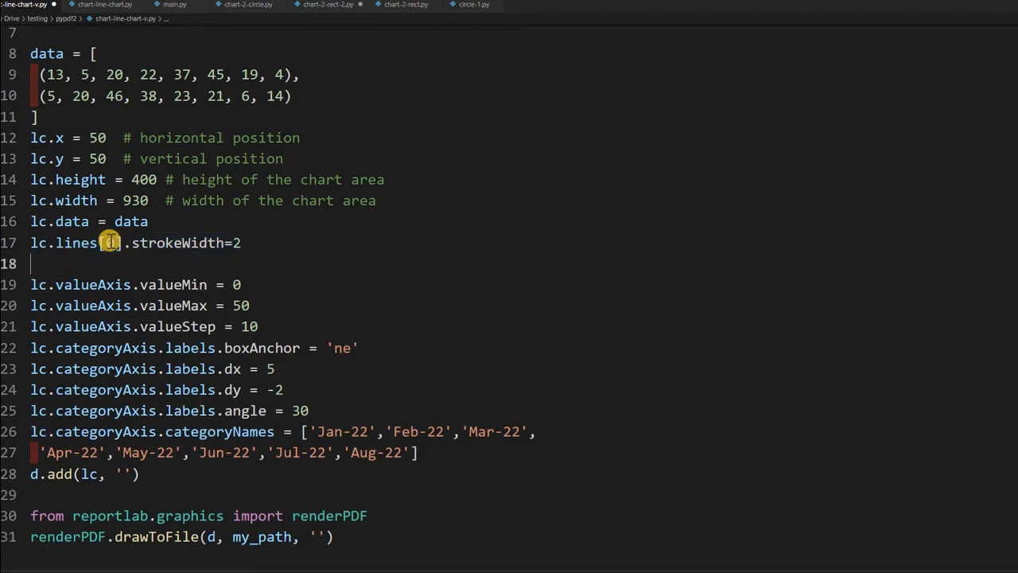
{"action": "type", "text": "lc.lines[0].strokeWidth=2"}
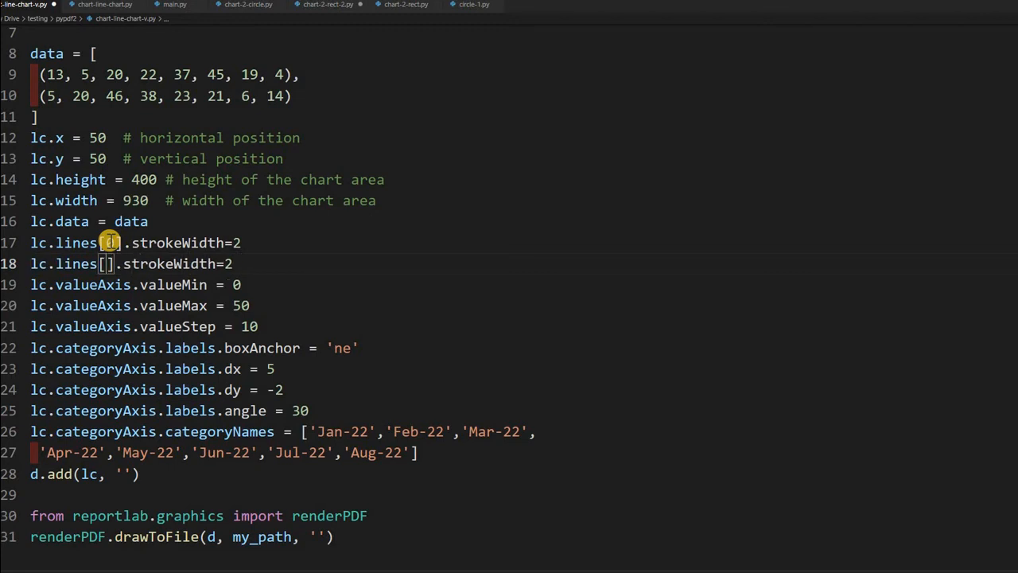
{"action": "type", "text": "1"}
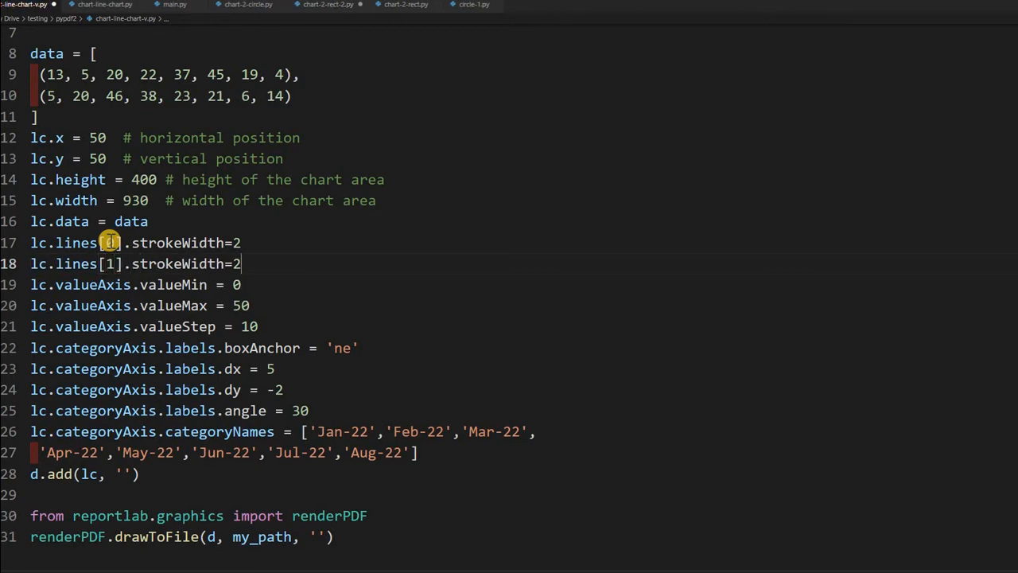
{"action": "type", "text": "4"}
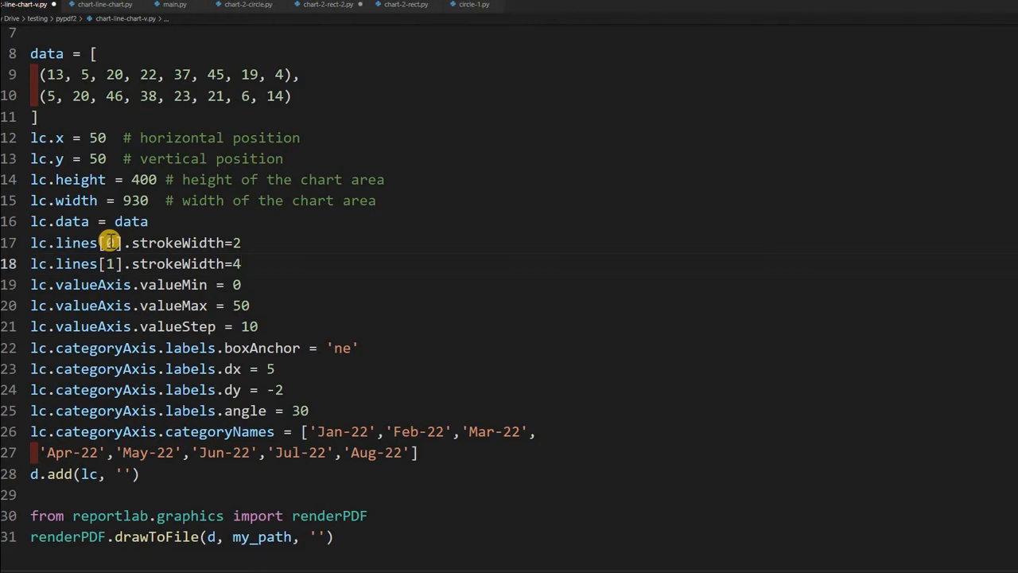
{"action": "key", "text": "enter"}
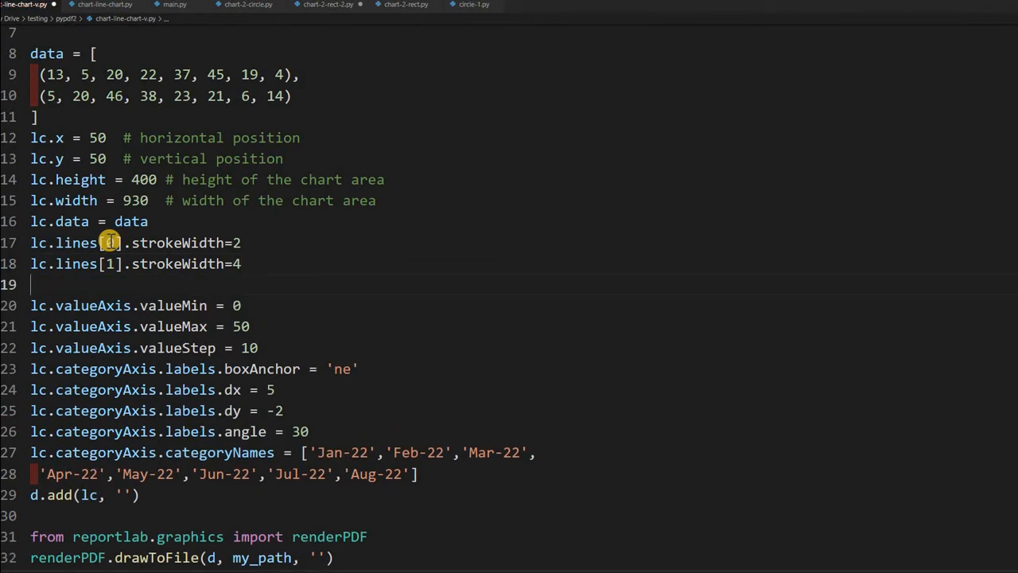
{"action": "mouse_move", "coordinate": [109, 242]}
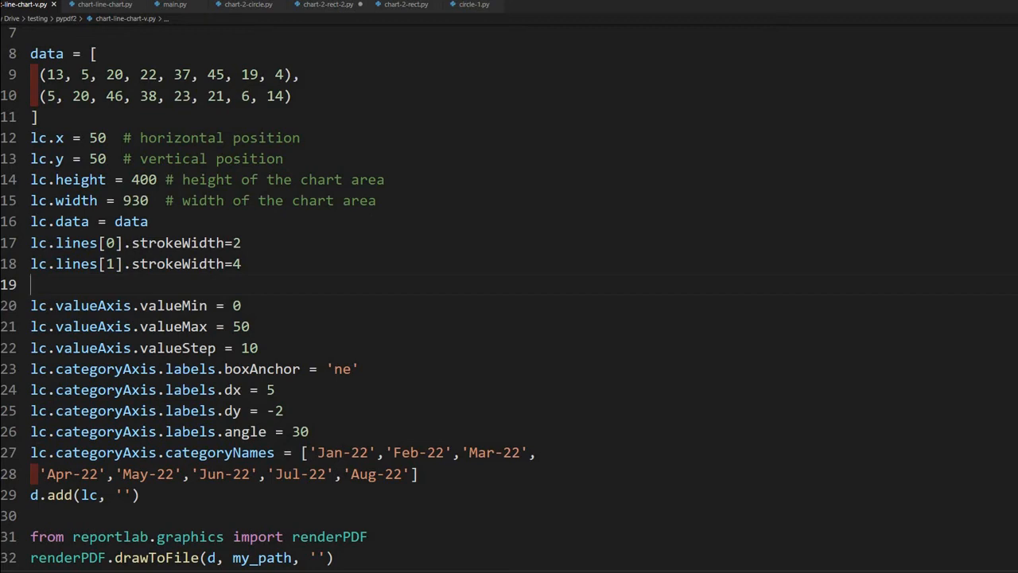
{"action": "mouse_move", "coordinate": [617, 474]}
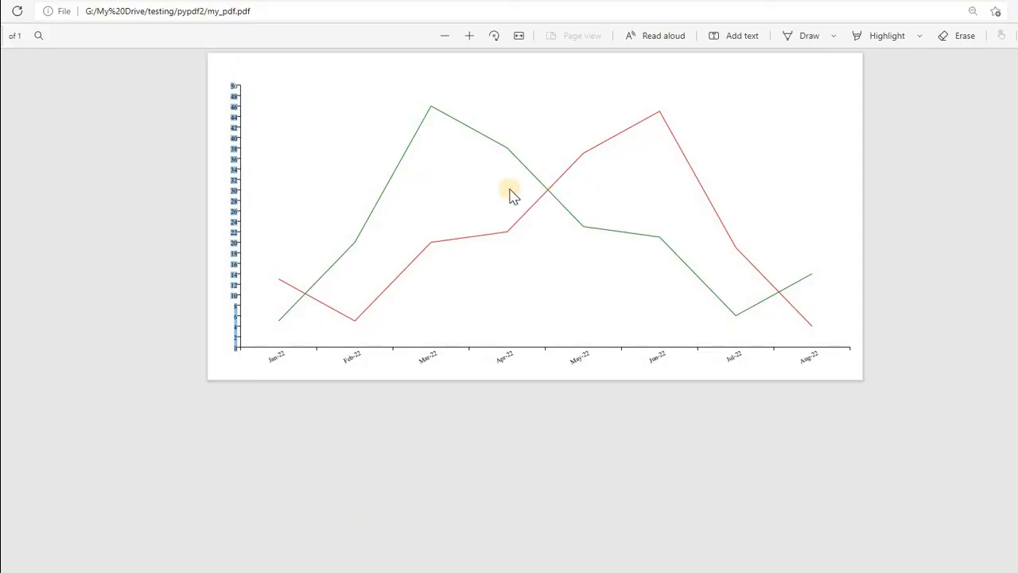
{"action": "mouse_move", "coordinate": [17, 11]}
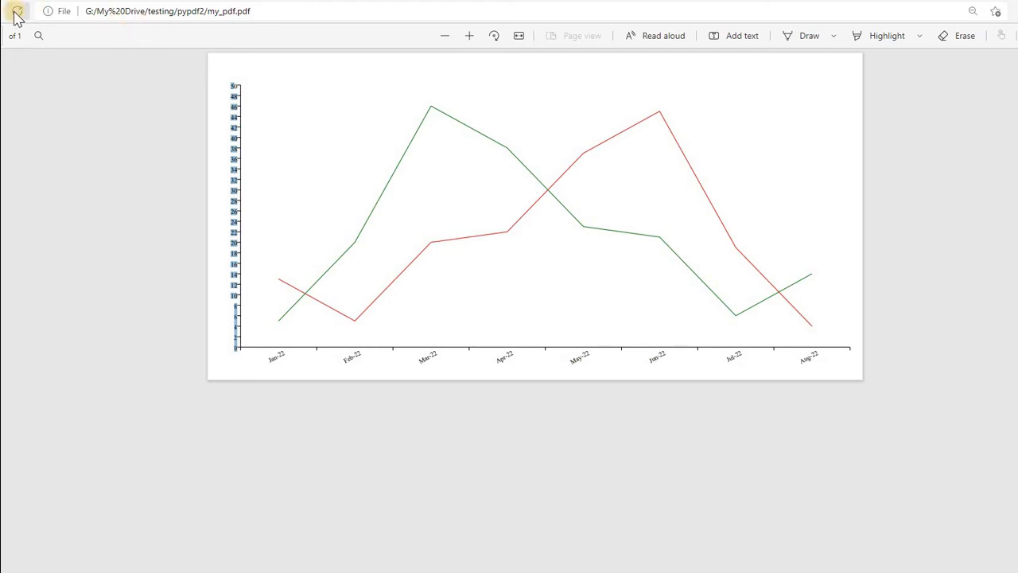
Reload my_pdf.pdf in Edge to see the thicker chart line.
{"action": "left_click", "coordinate": [16, 11]}
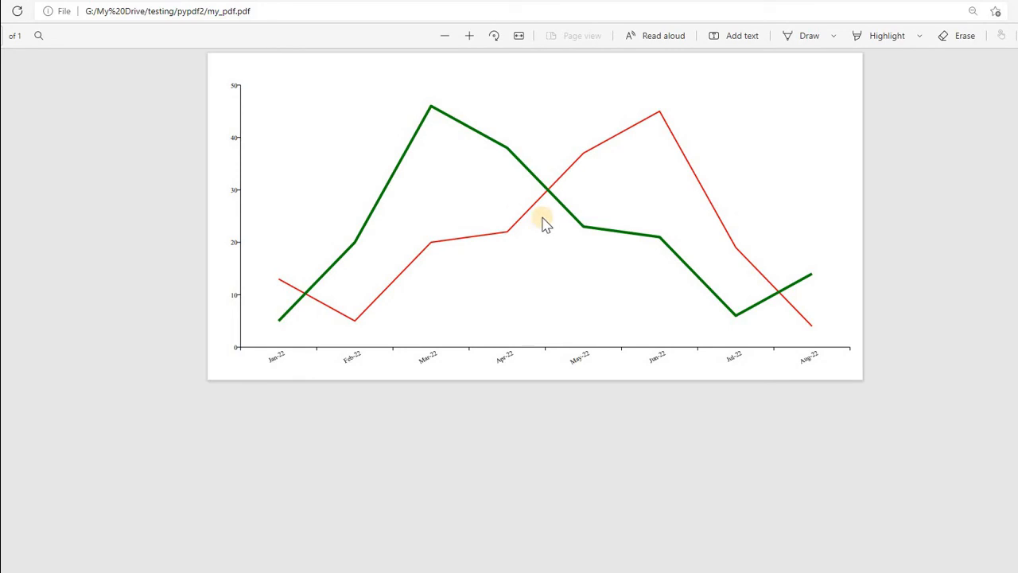
{"action": "mouse_move", "coordinate": [422, 127]}
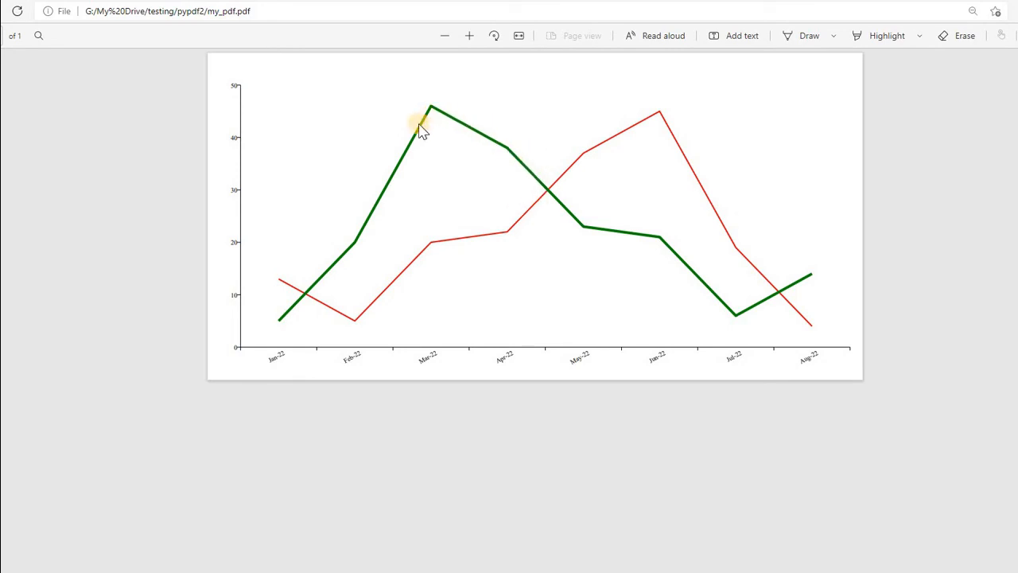
{"action": "mouse_move", "coordinate": [398, 446]}
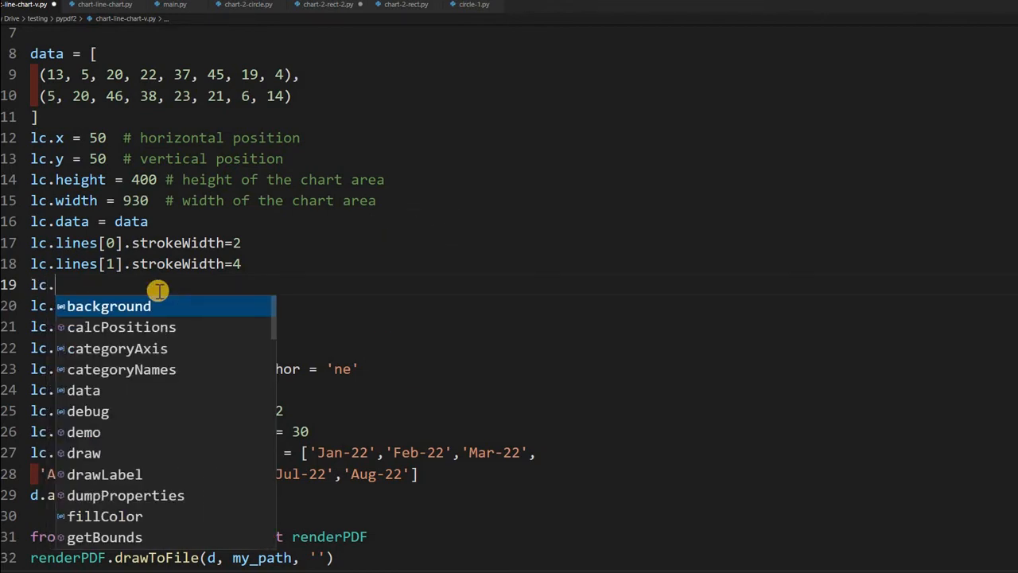
Add lc.lines[0].strokeColor=colors.blue for the first line.
{"action": "type", "text": "lines9"}
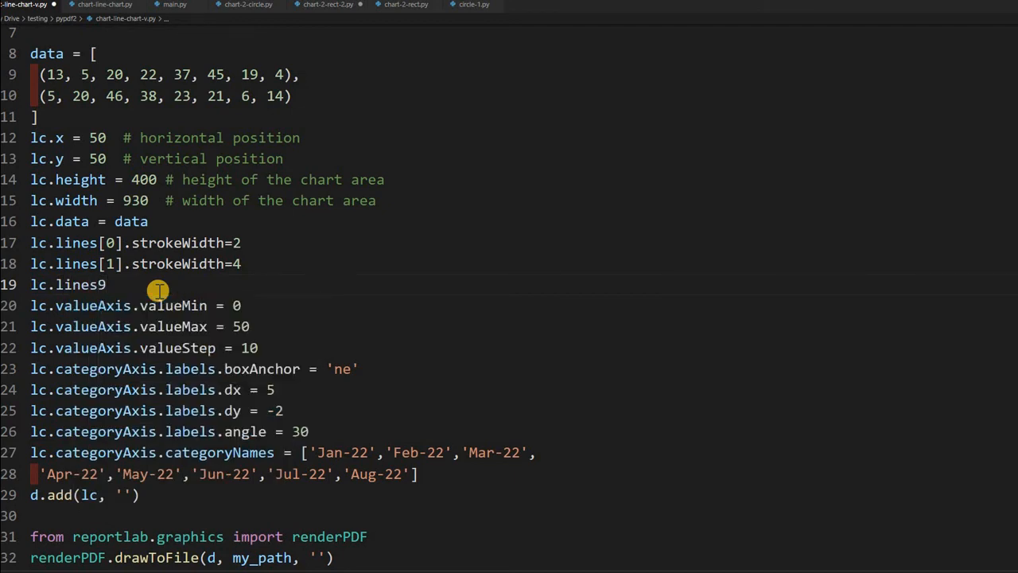
{"action": "key", "text": "Backspace"}
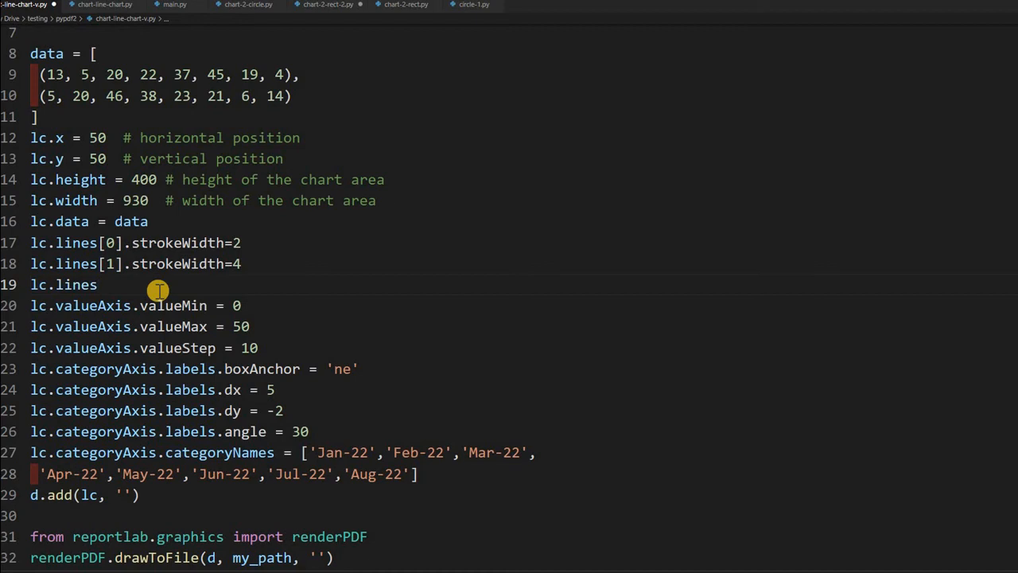
{"action": "type", "text": "[0]"}
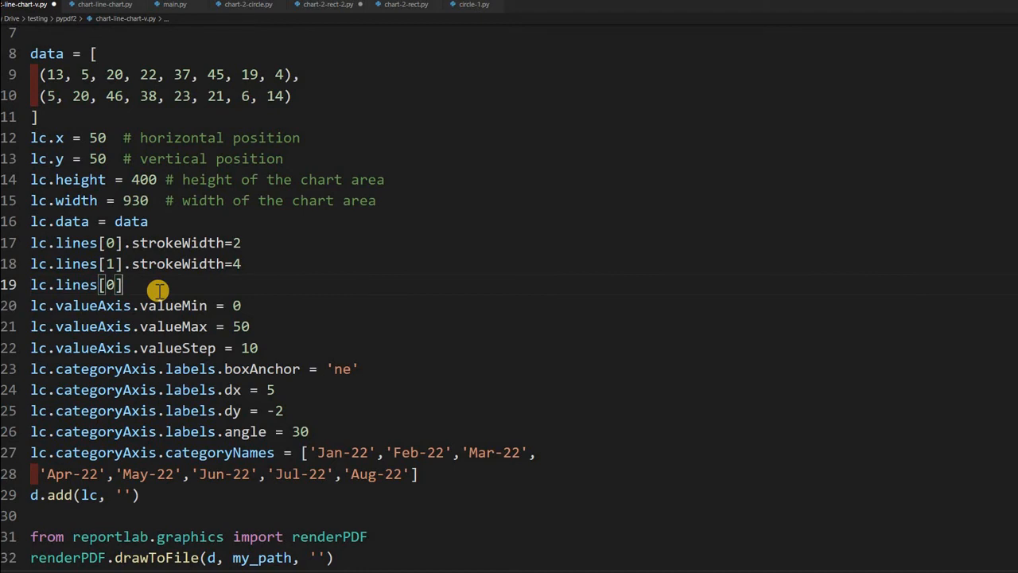
{"action": "type", "text": ".strokeColor="}
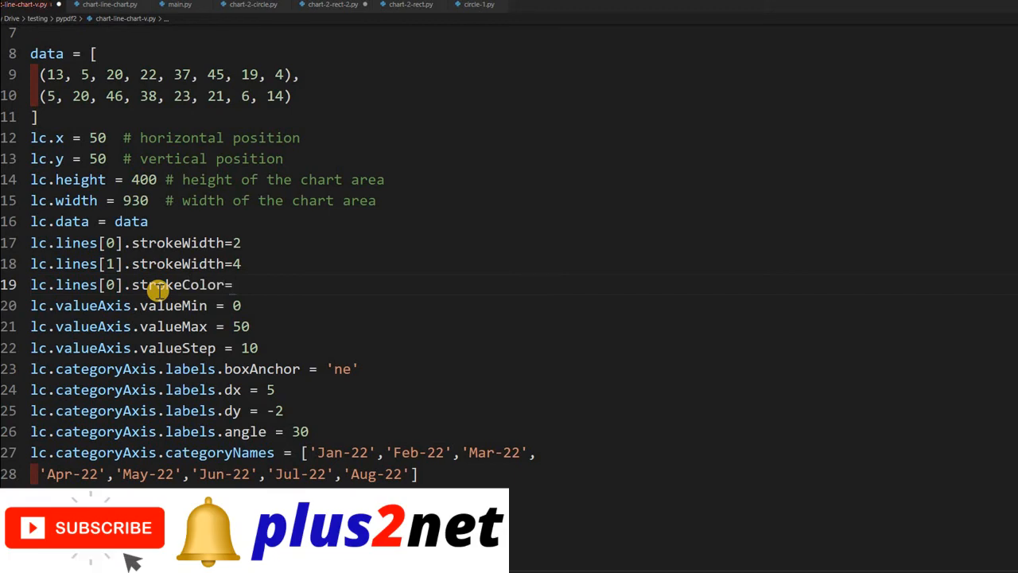
{"action": "type", "text": "colors"}
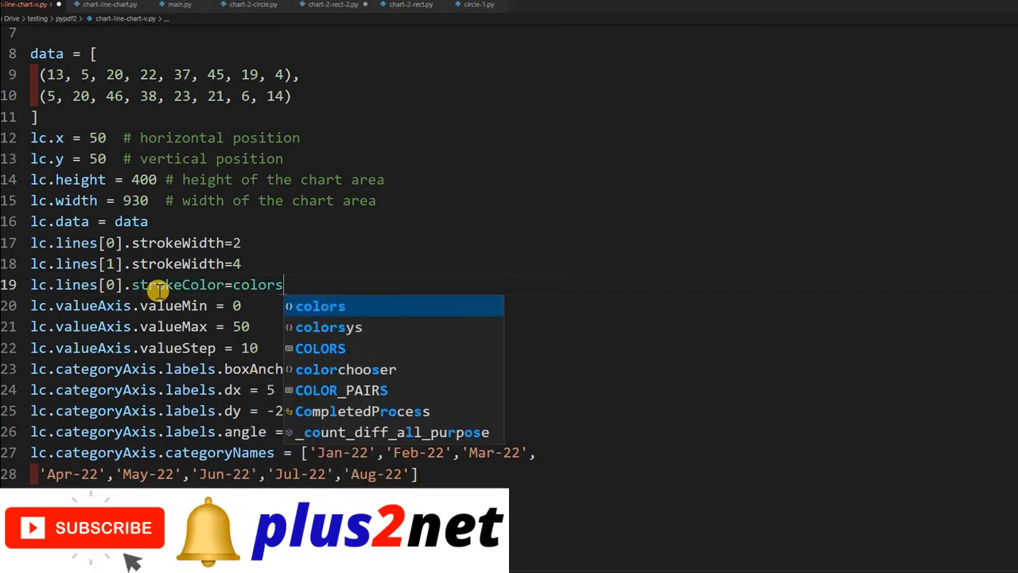
{"action": "type", "text": ".blue"}
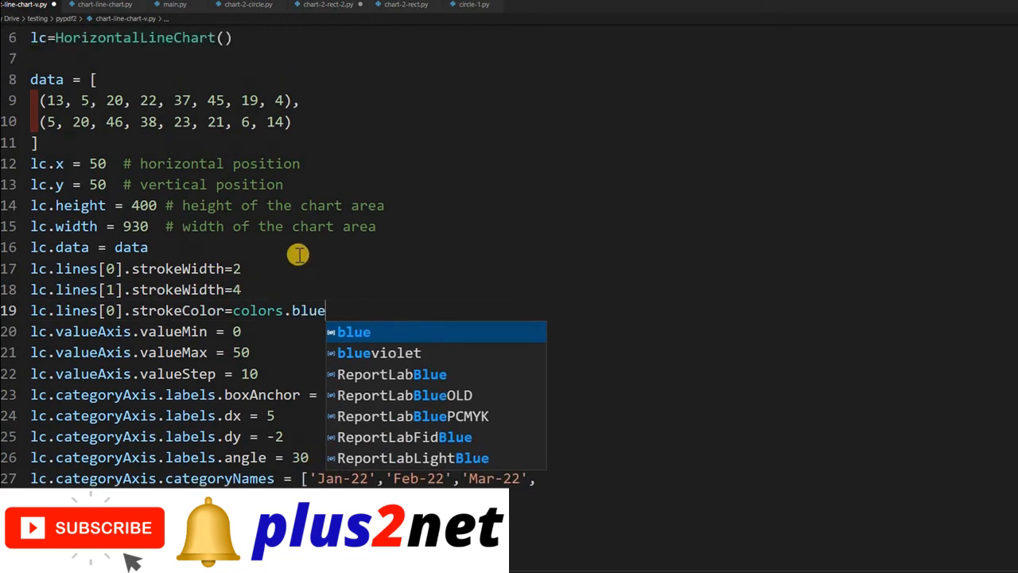
{"action": "scroll", "scroll_direction": "up", "scroll_amount": 3}
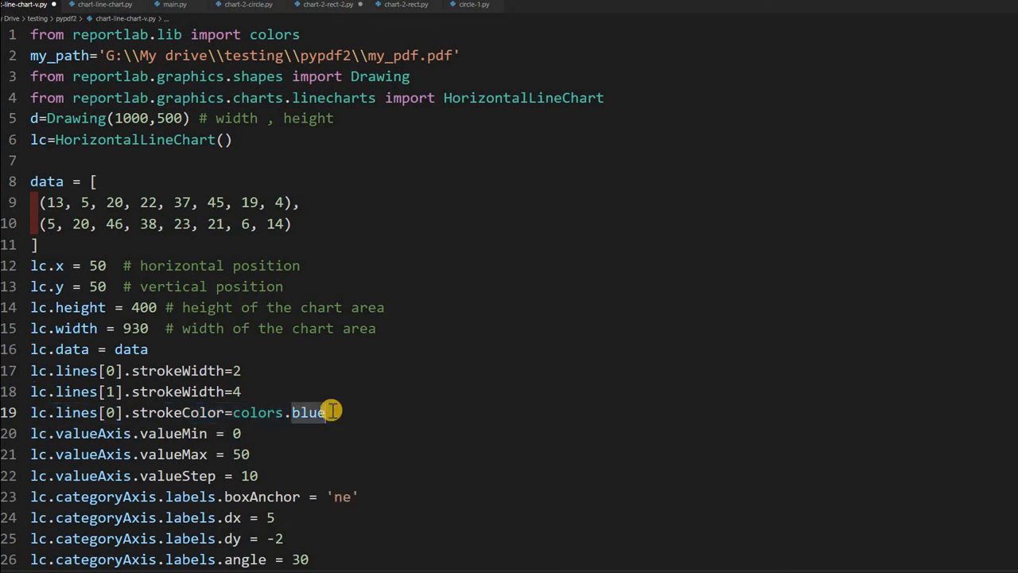
Add lc.lines[1].strokeColor=colors.red for the second line.
{"action": "key", "text": "Enter"}
{"action": "type", "text": "lc.lines[1].strokeColor=colors."}
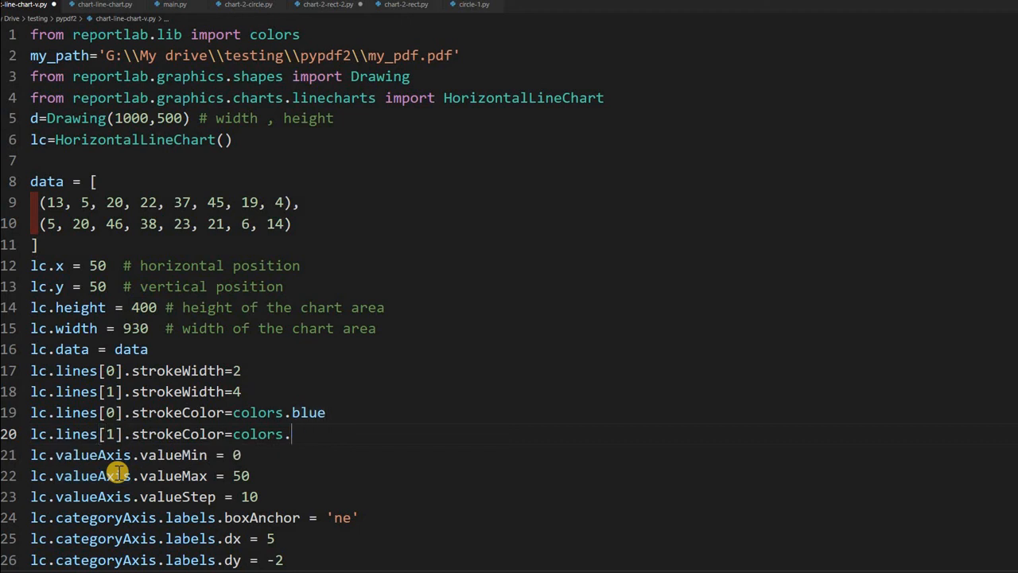
{"action": "type", "text": "red"}
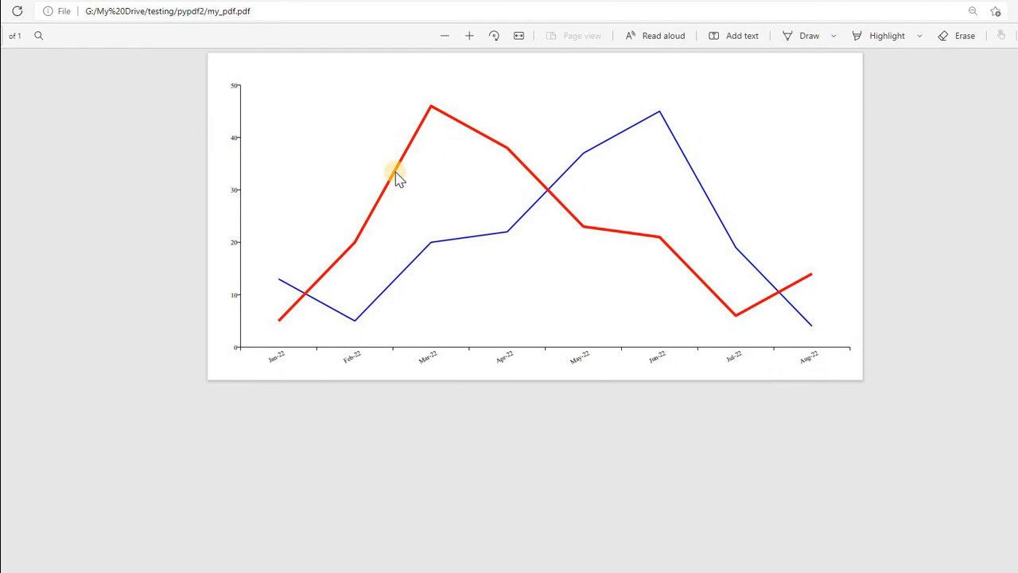
{"action": "mouse_move", "coordinate": [470, 239]}
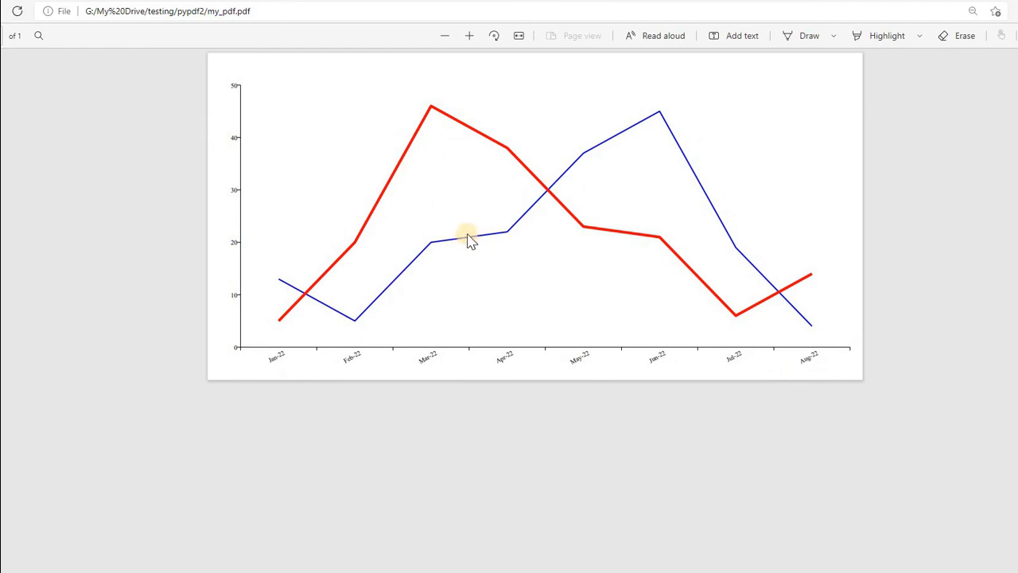